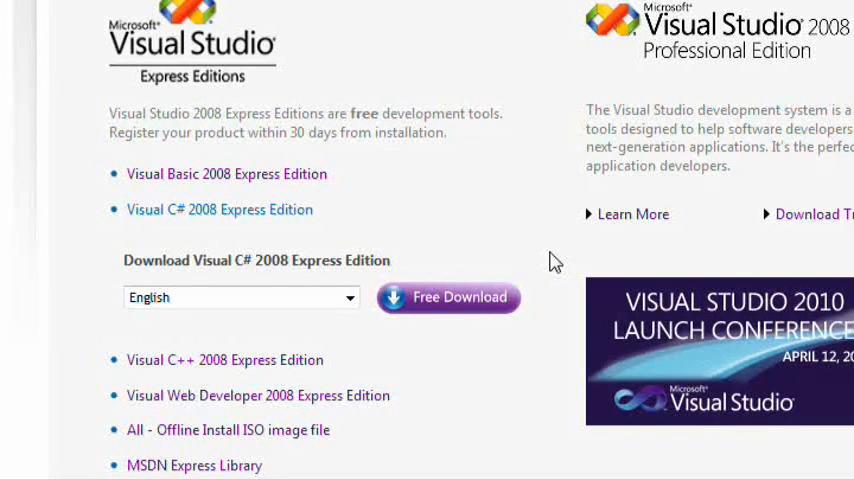
mouse_move(545, 266)
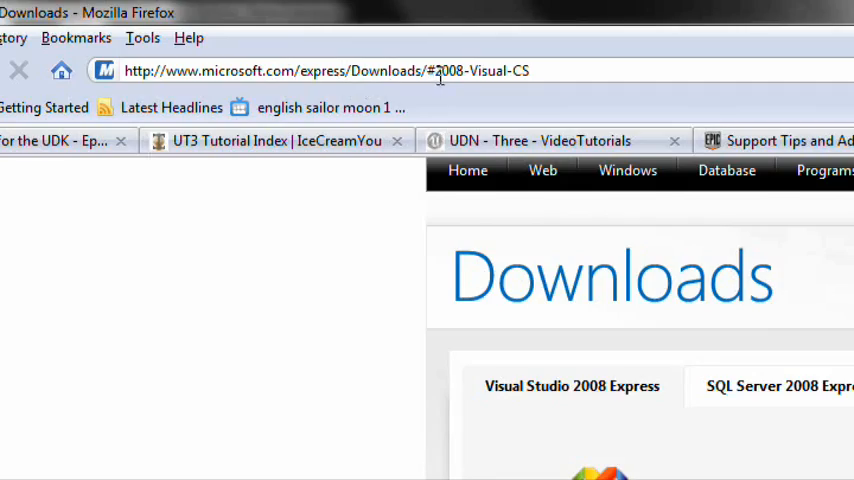
Step: Scroll through the Class Lesson2 solution in Visual C# Express
scroll(down, 3)
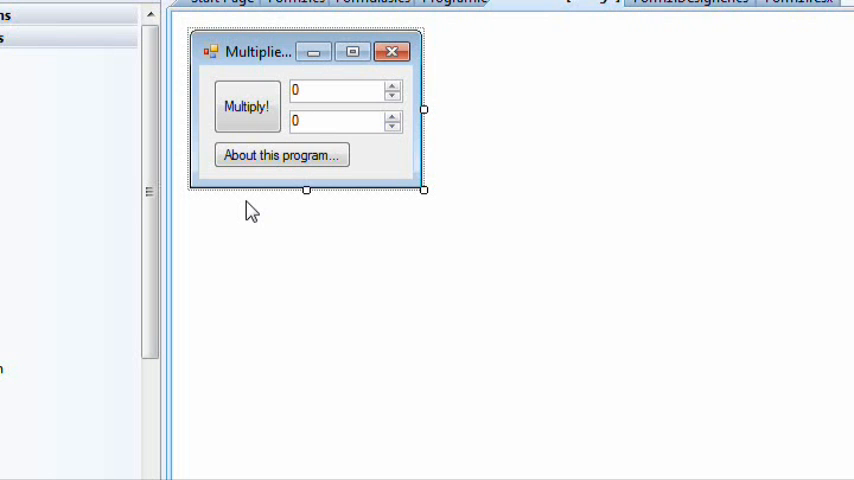
mouse_move(249, 210)
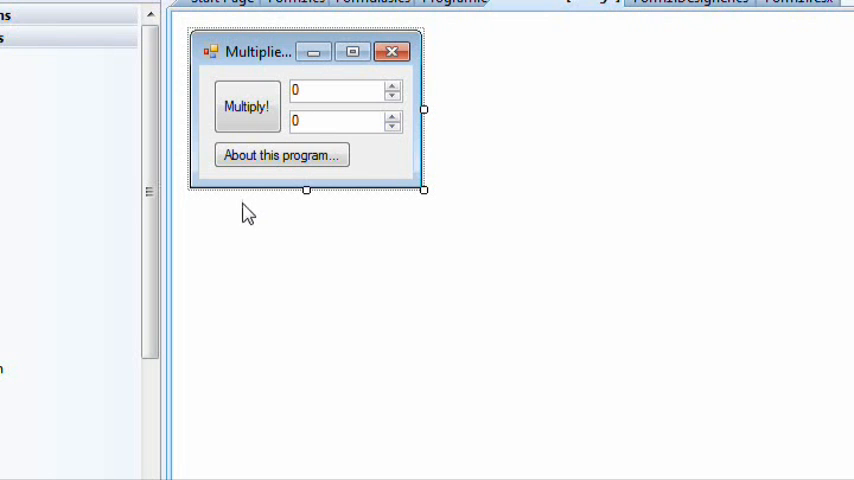
right_click(670, 168)
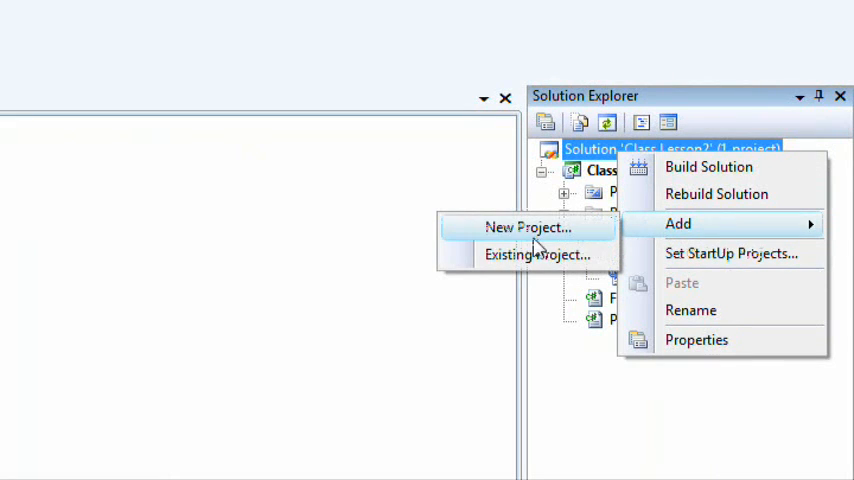
right_click(630, 184)
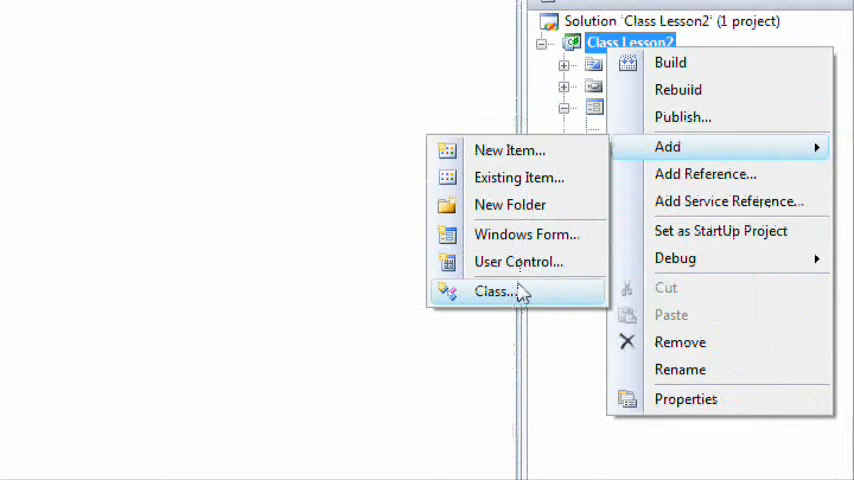
click(497, 291)
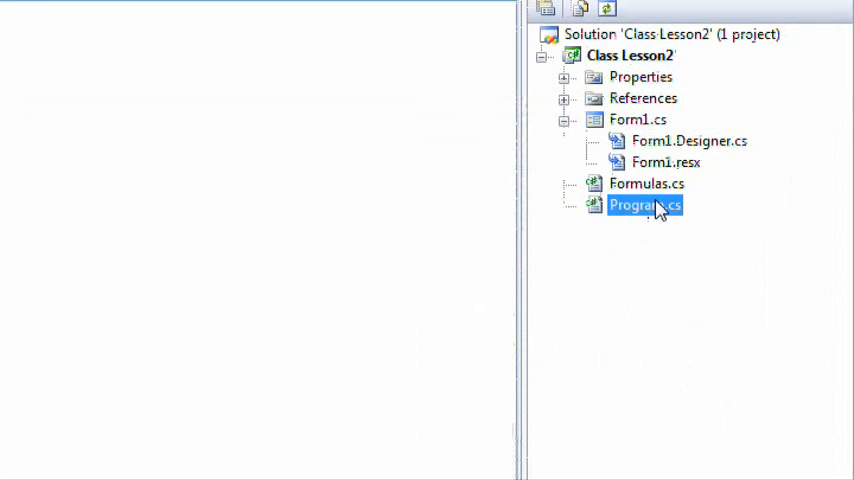
click(647, 183)
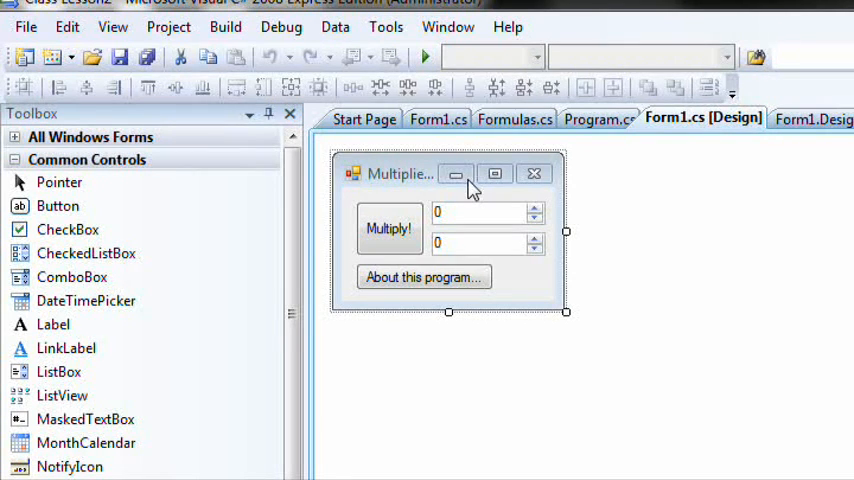
mouse_move(435, 168)
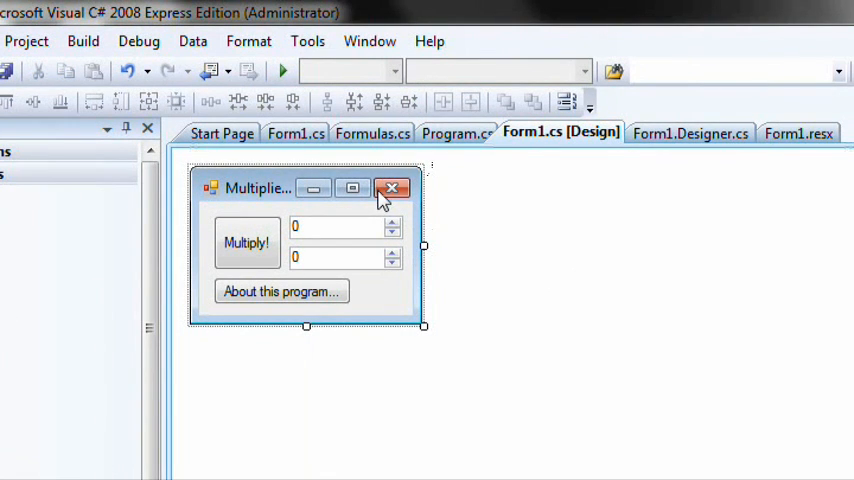
mouse_move(390, 188)
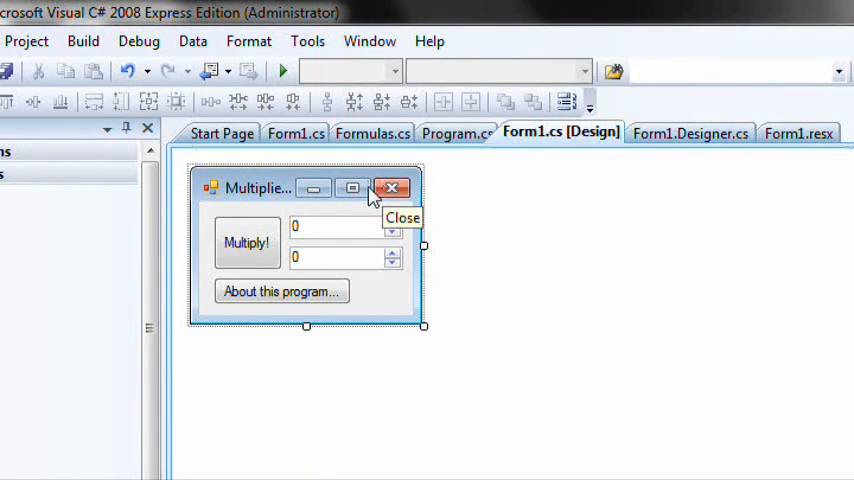
mouse_move(287, 190)
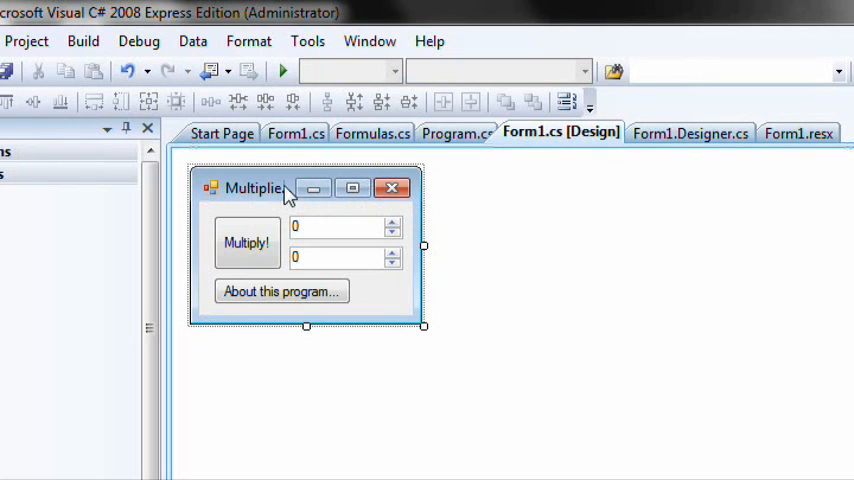
mouse_move(258, 200)
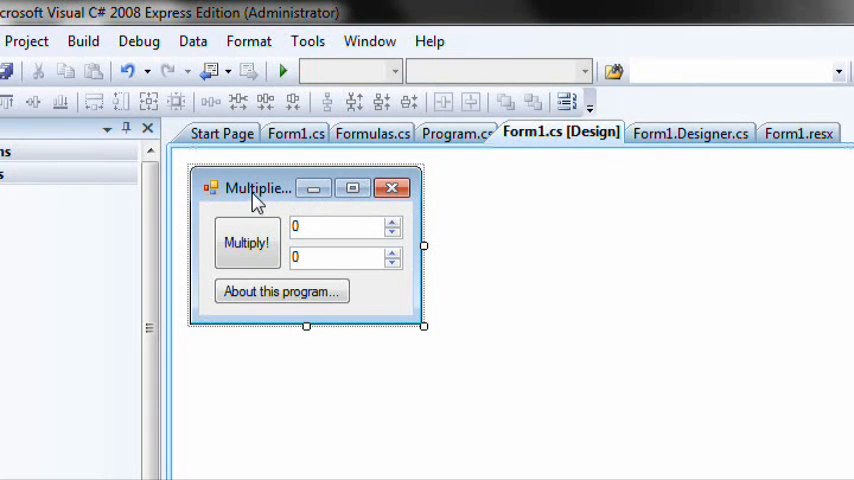
mouse_move(305, 190)
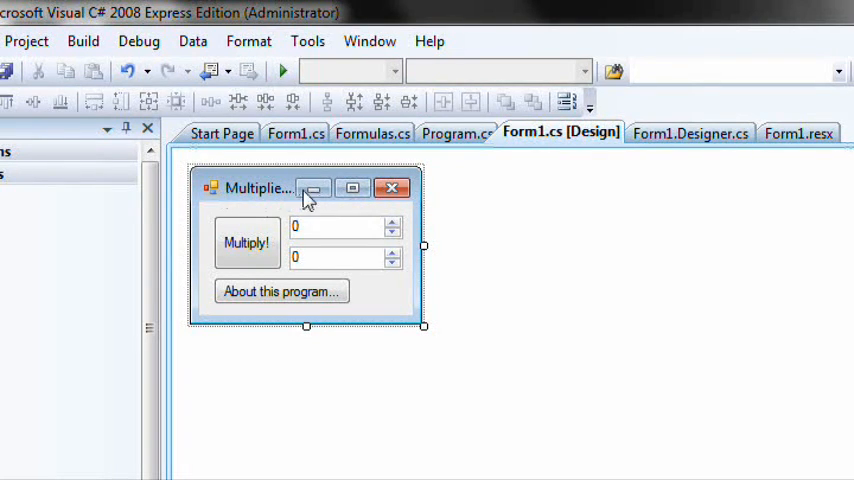
mouse_move(288, 198)
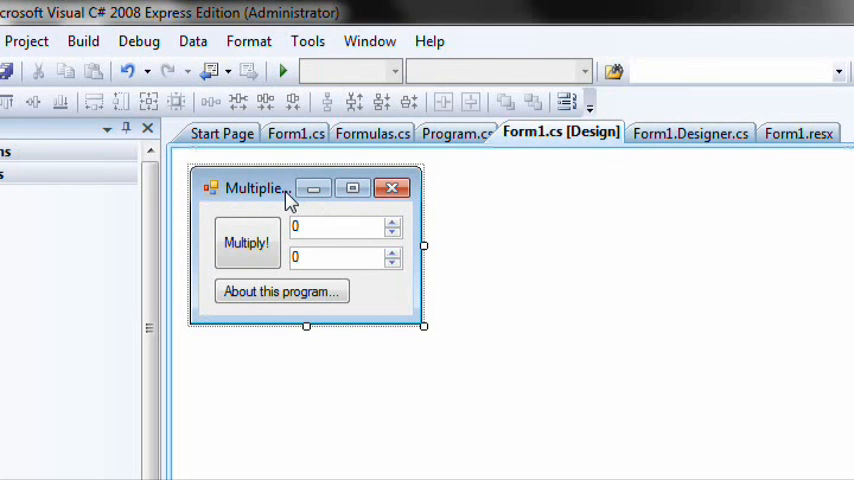
click(247, 243)
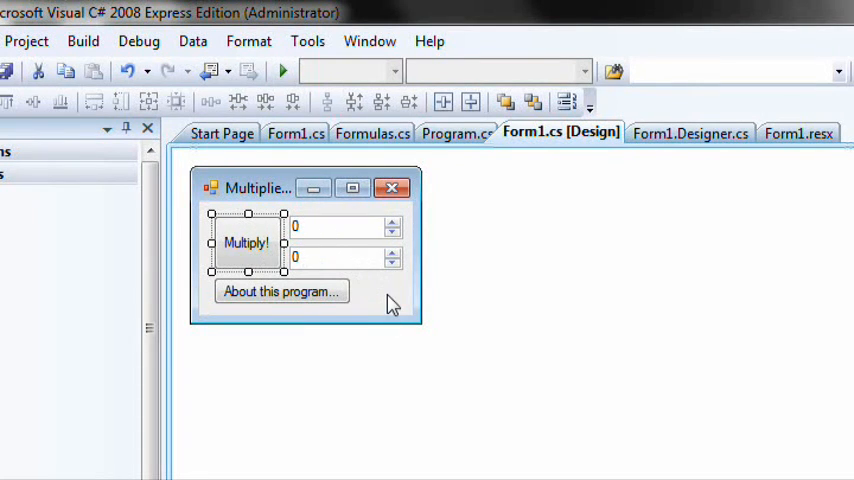
mouse_move(378, 295)
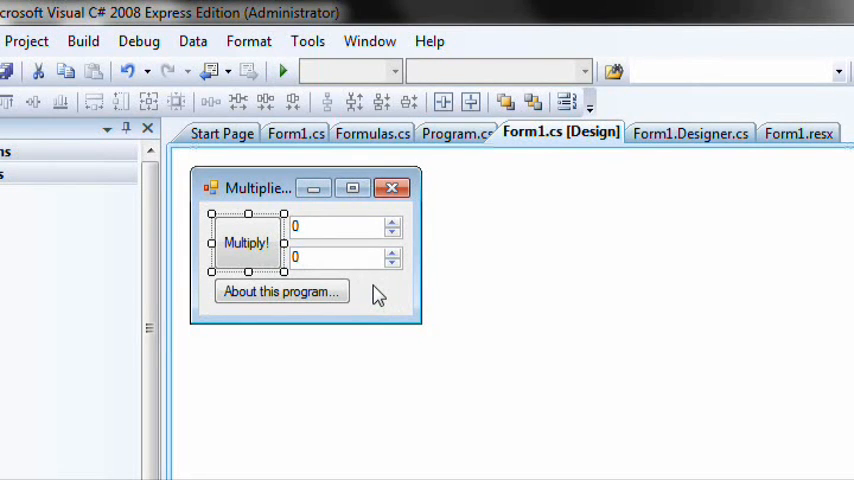
click(282, 291)
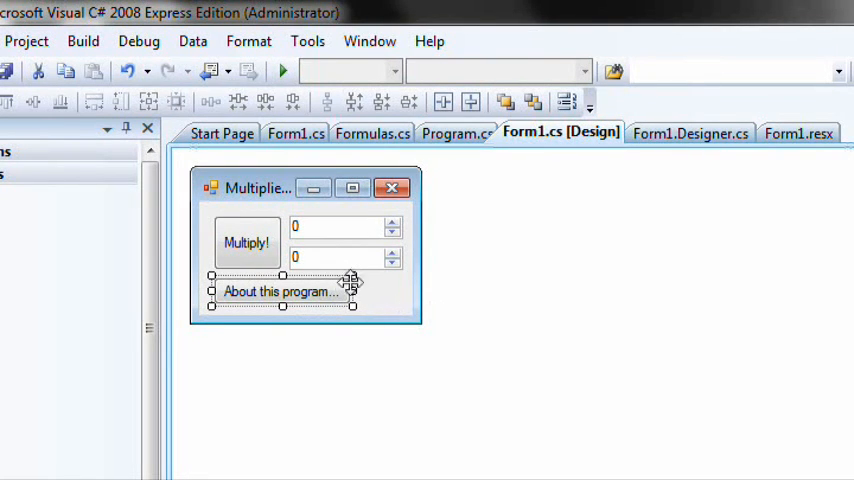
click(380, 305)
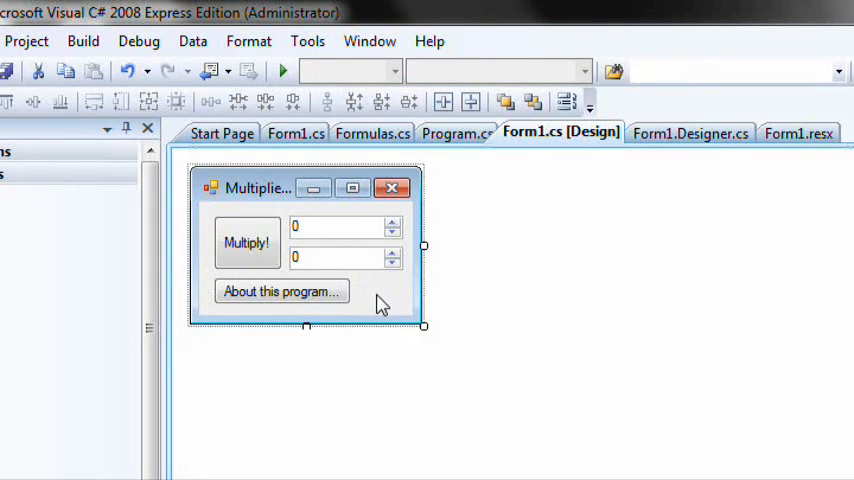
mouse_move(365, 300)
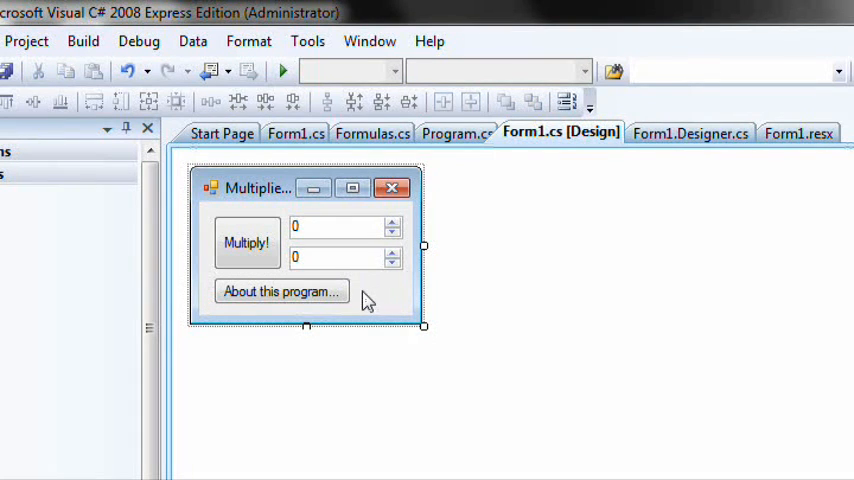
click(281, 291)
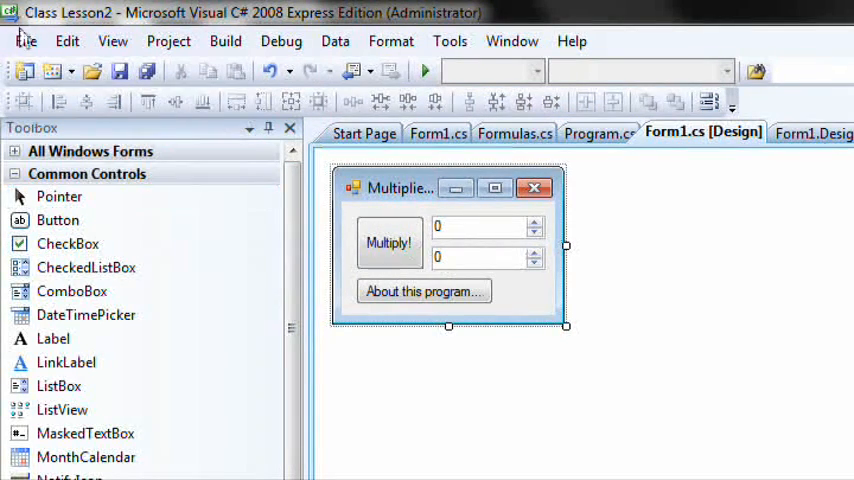
click(26, 41)
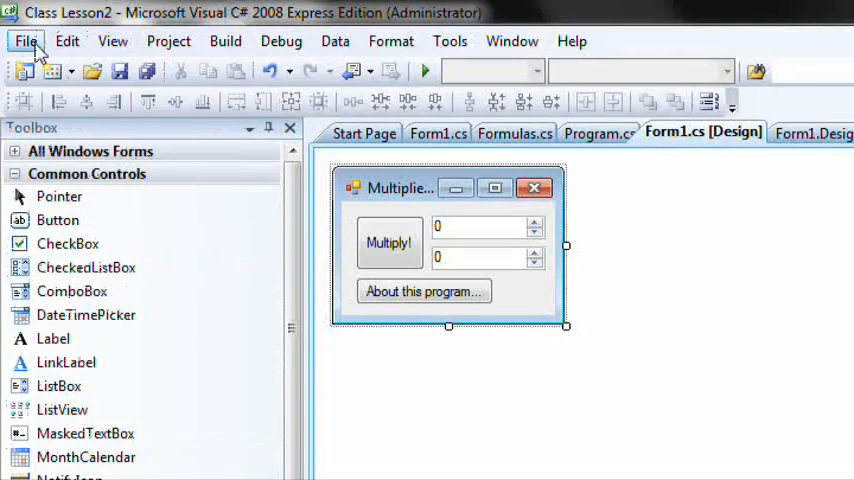
Step: Start a new Windows Forms project, replacing the default name with 'Class/Method Lesson'
click(26, 41)
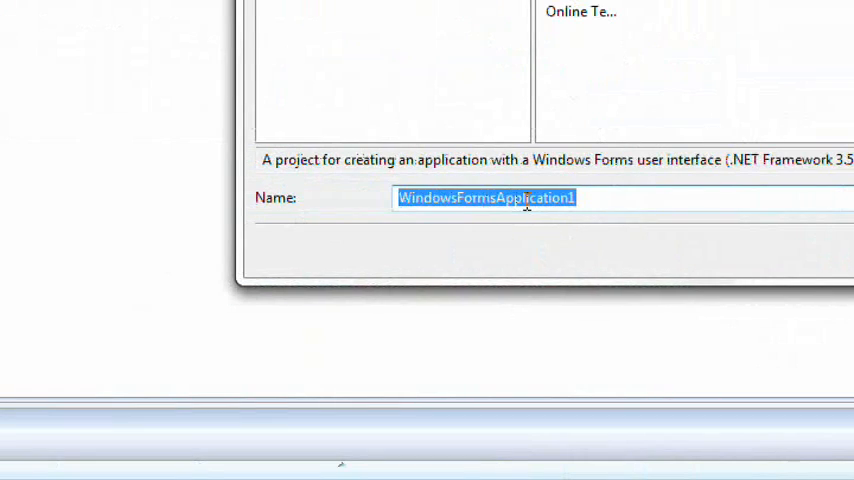
key(Delete)
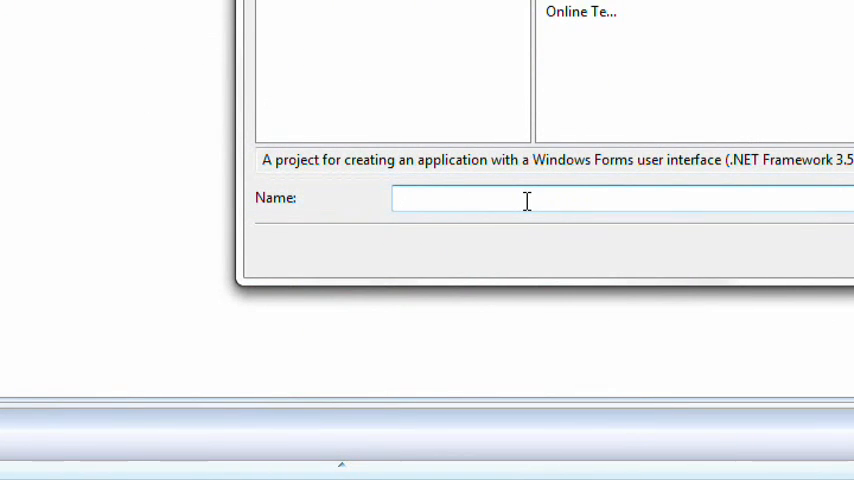
text(Clas)
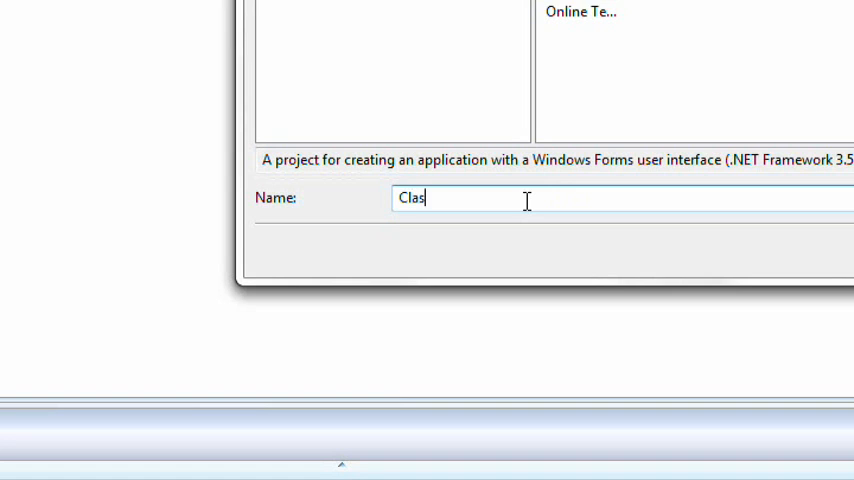
text(s/Method Les)
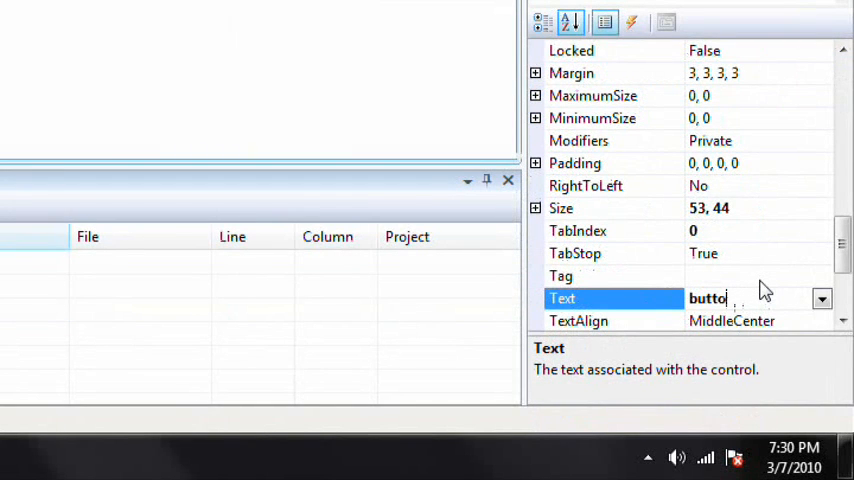
Step: Set the first button's caption to 'Multiply!' on the new form
text(Mul)
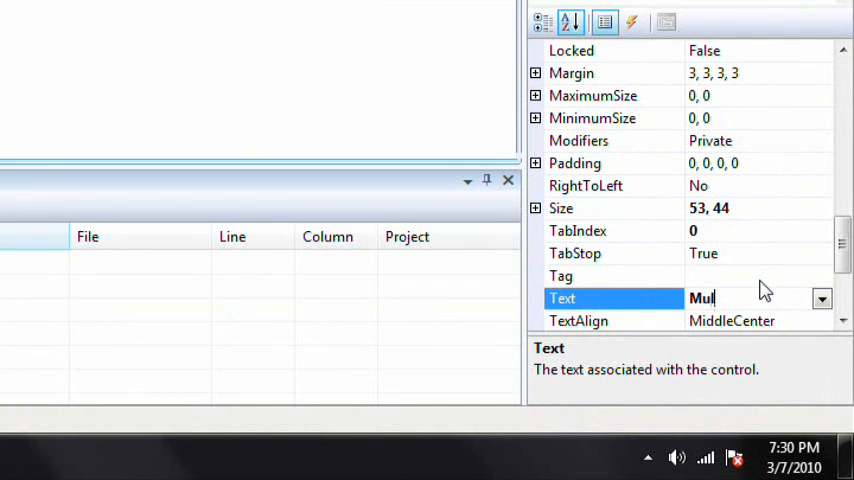
text(tiply!)
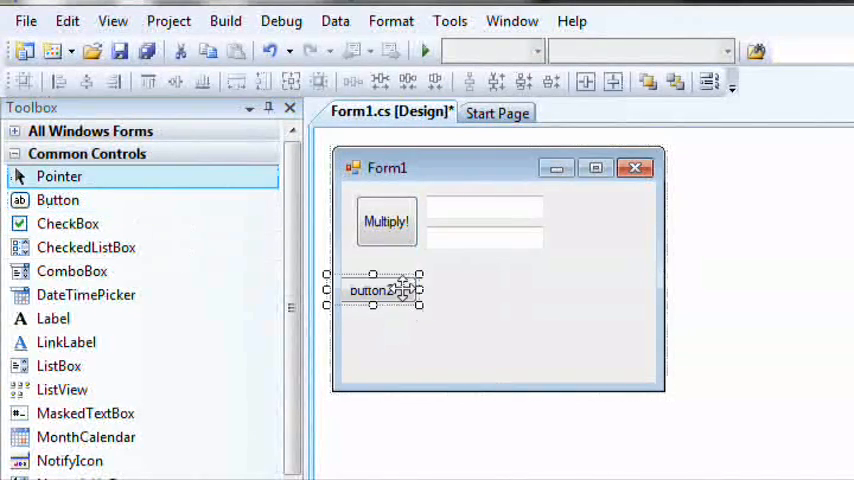
Step: Drag button2 into position just beneath the two text boxes
drag(386, 290, 399, 268)
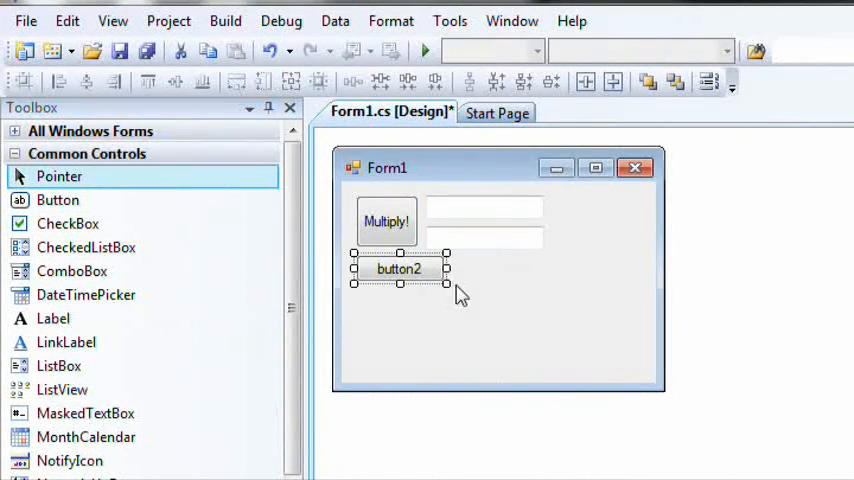
drag(449, 268, 545, 268)
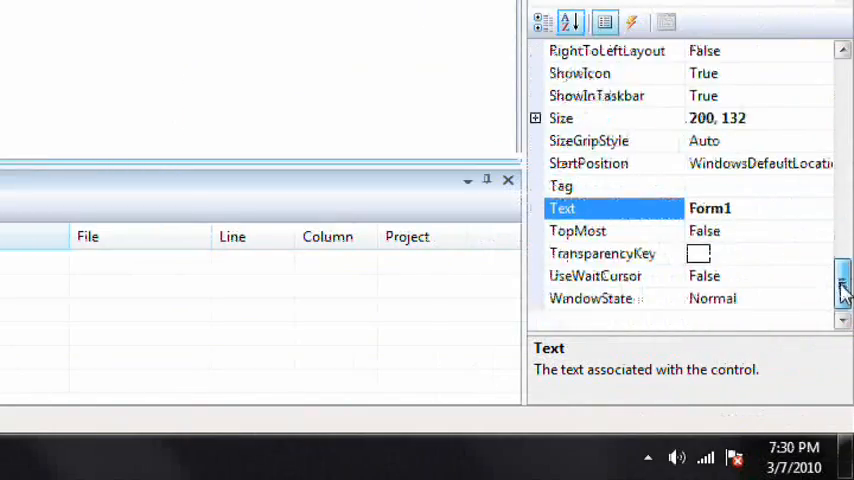
Step: Set Form1's MinimumSize property to 200, 132
scroll(up, 3)
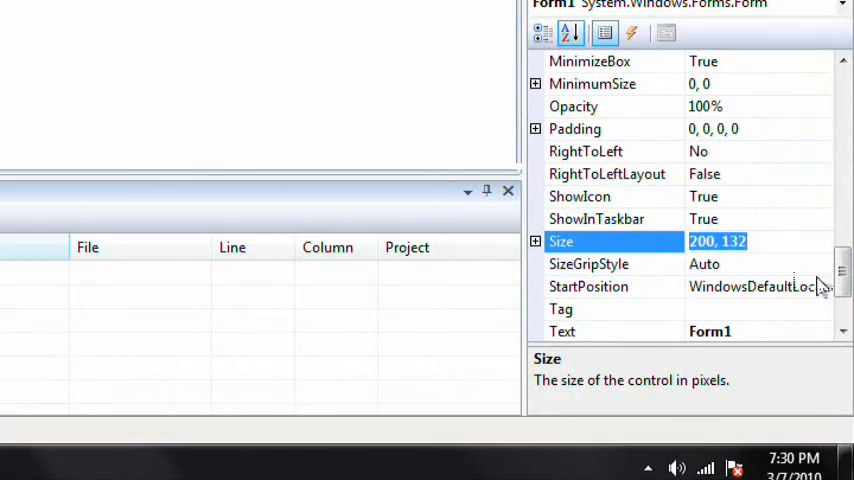
scroll(up, 3)
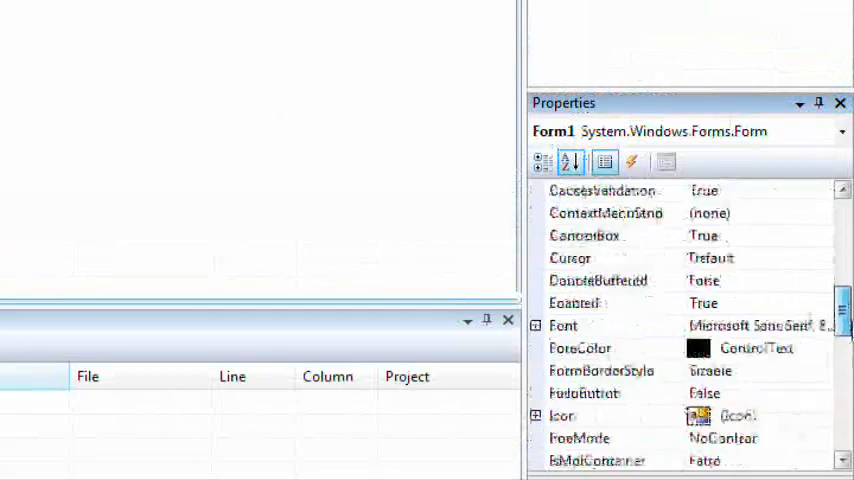
scroll(down, 3)
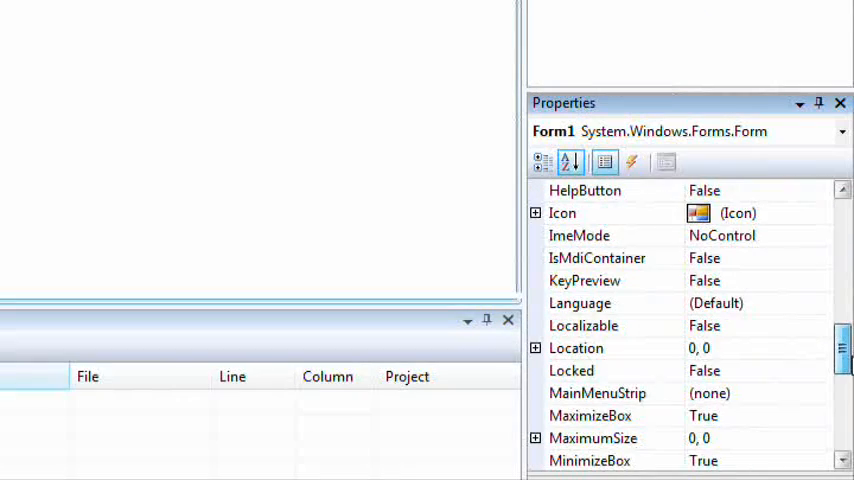
click(592, 317)
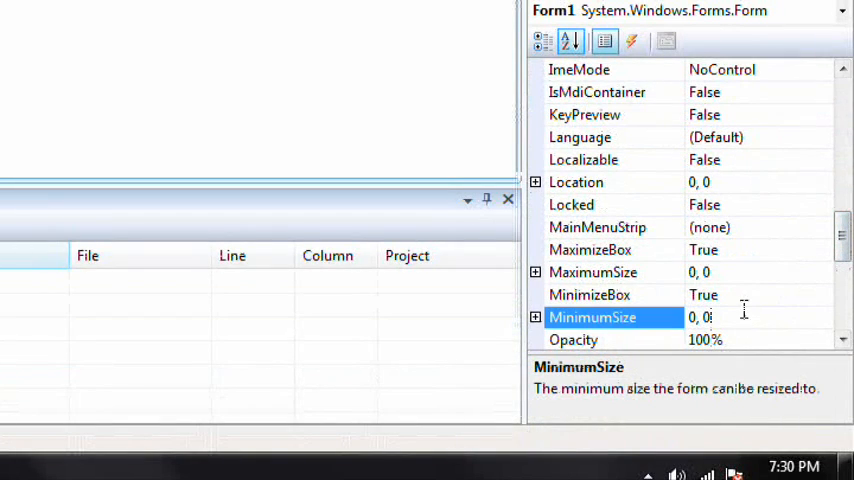
text(200, 132)
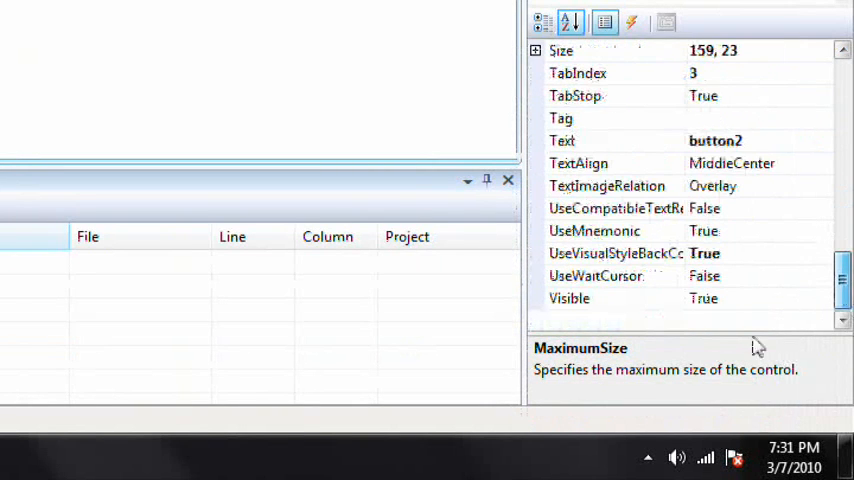
Step: Change button2's Text property to 'About'
click(615, 140)
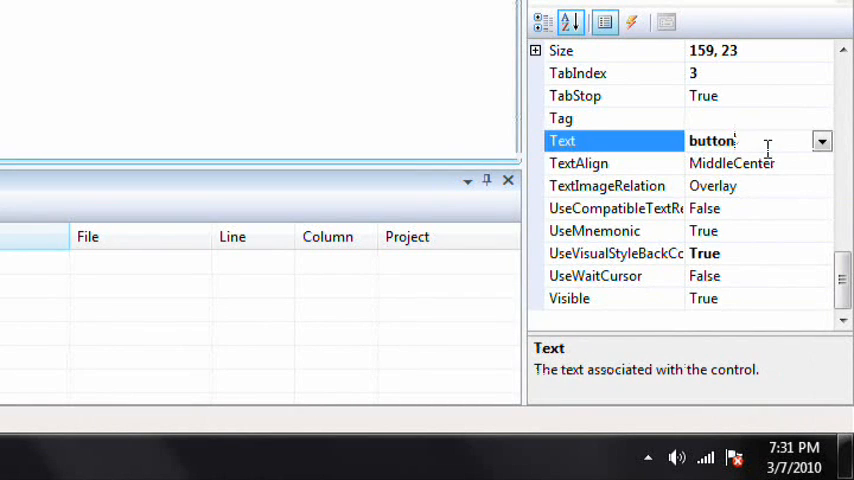
text(About)
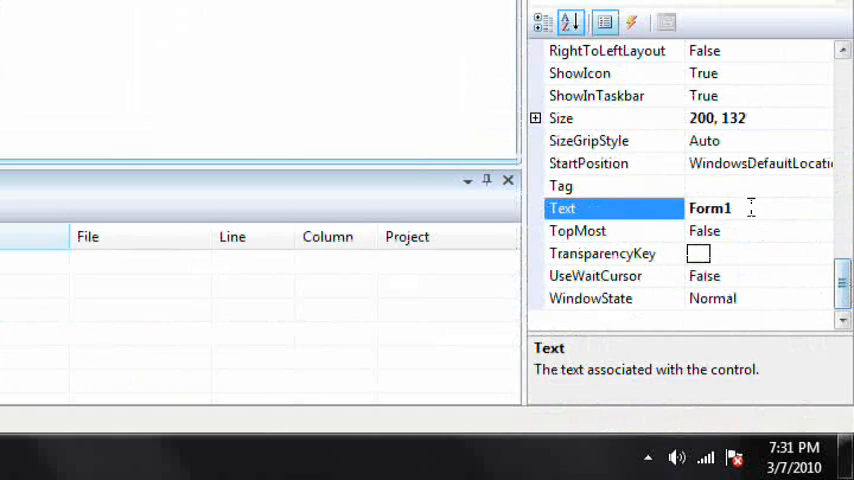
Step: Replace the form's Form1 title with 'Multiplier' and version text 1.2
double_click(710, 208)
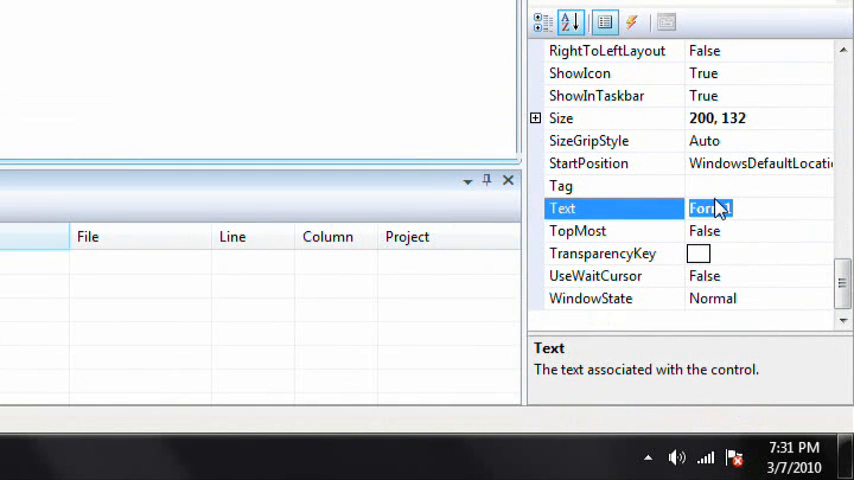
text(Multiplier)
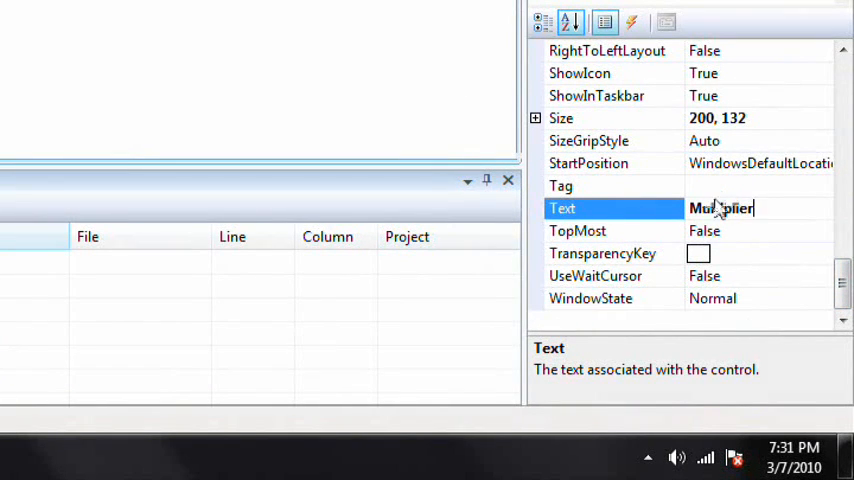
text(1.2)
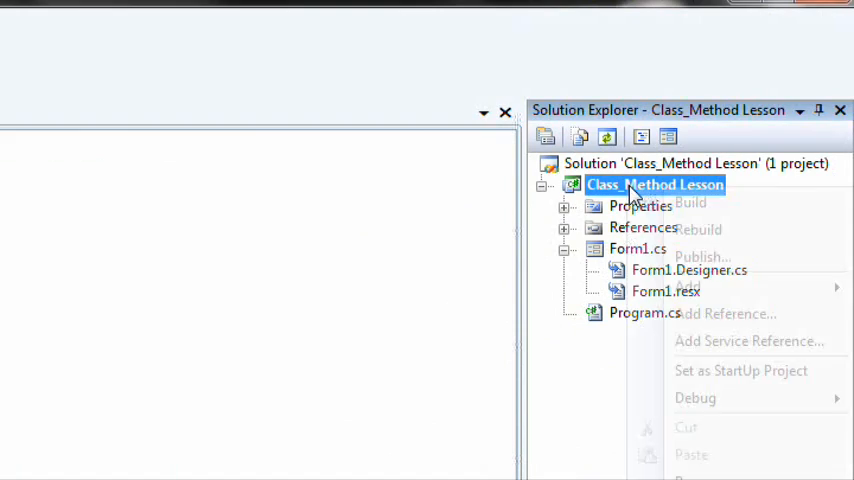
Step: Add a new class named Formulas.cs to the Class_Method Lesson project
click(688, 144)
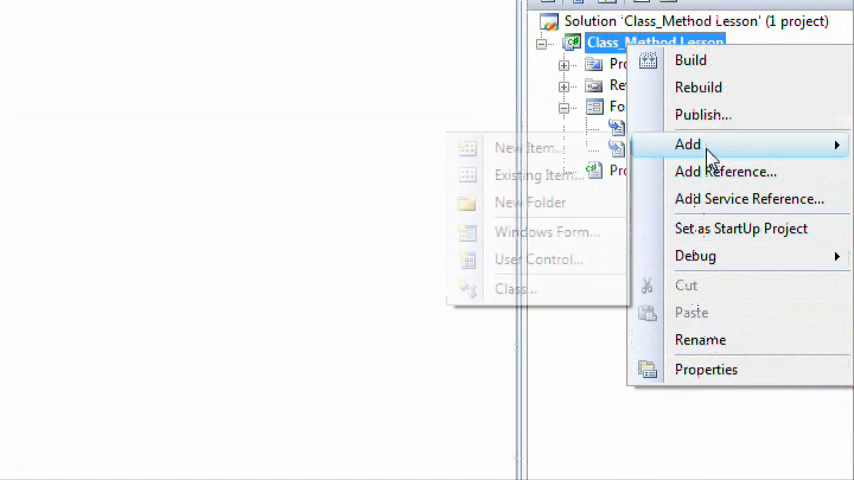
click(515, 288)
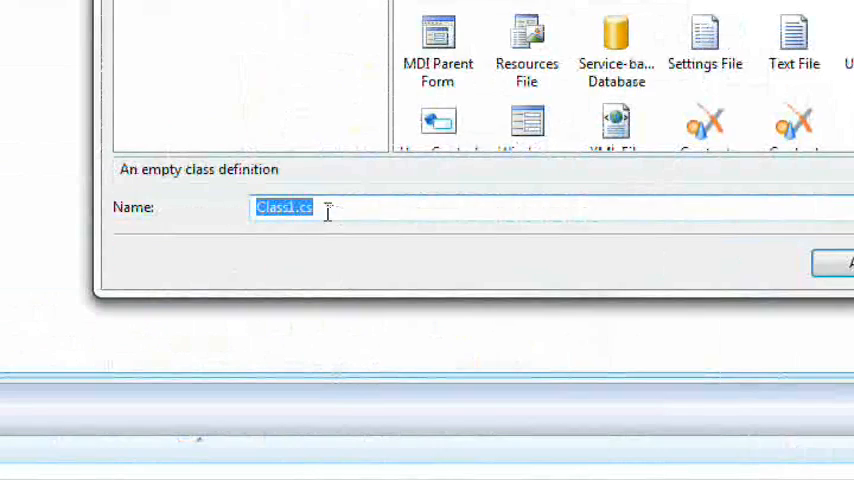
text(For)
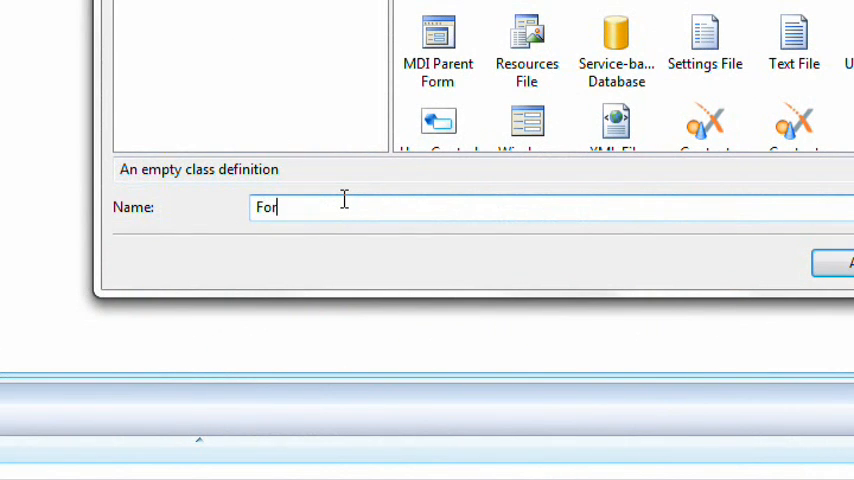
click(840, 262)
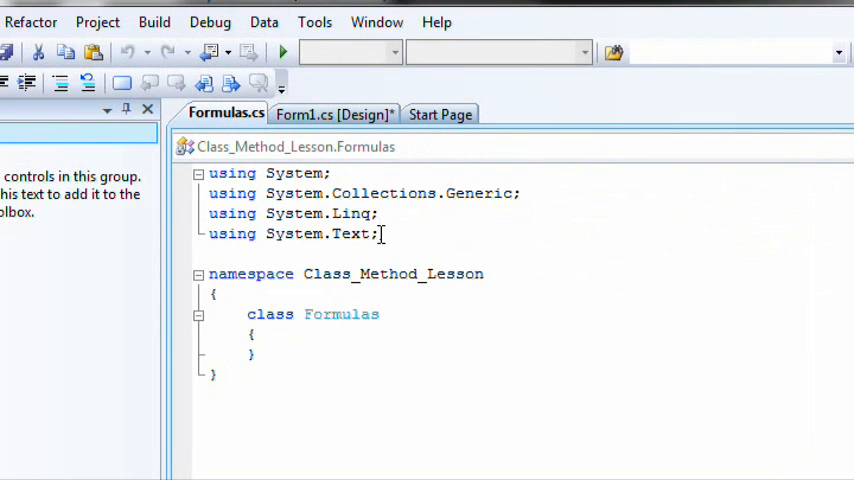
Step: Type the directive 'using System.Windows.Forms;' into Formulas.cs, correcting a typo along the way
text(using Wi)
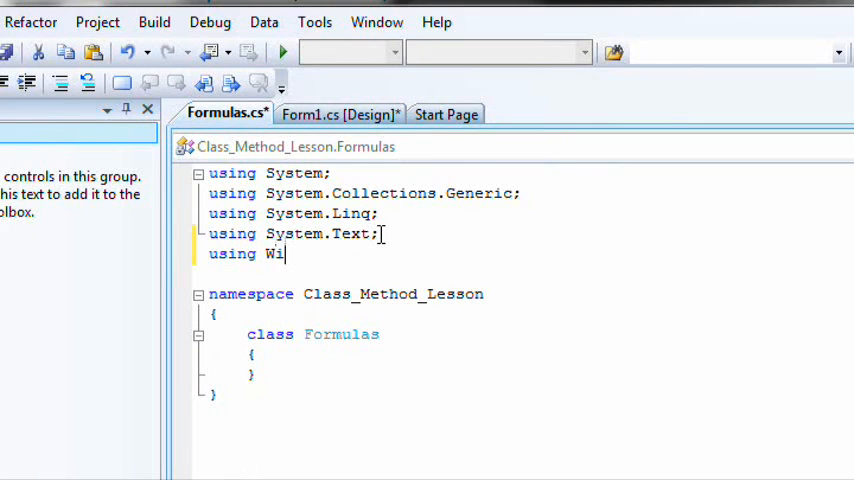
text(ndo)
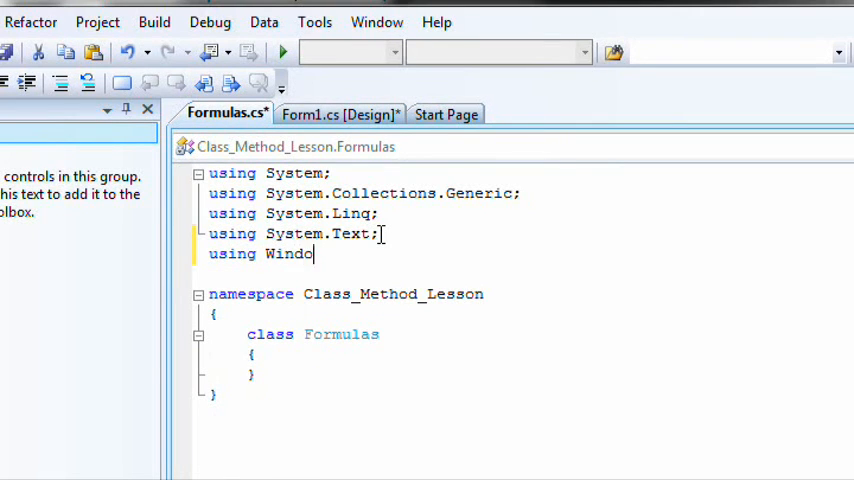
text(w)
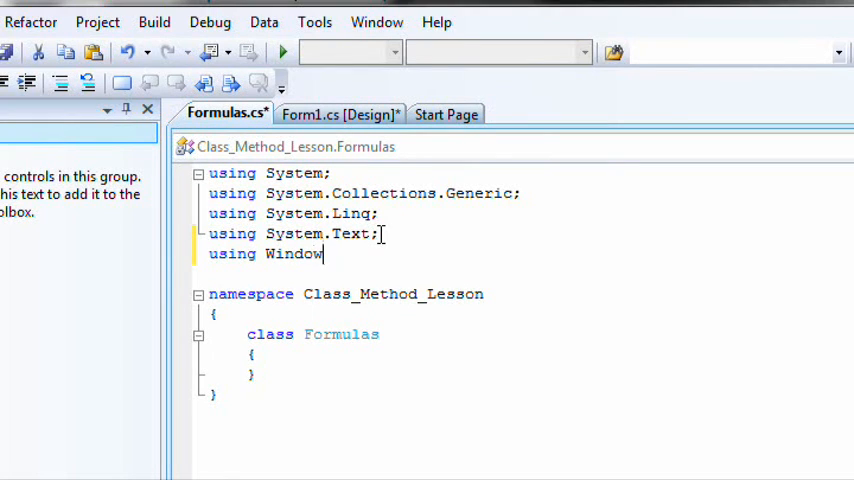
text(s.Forma)
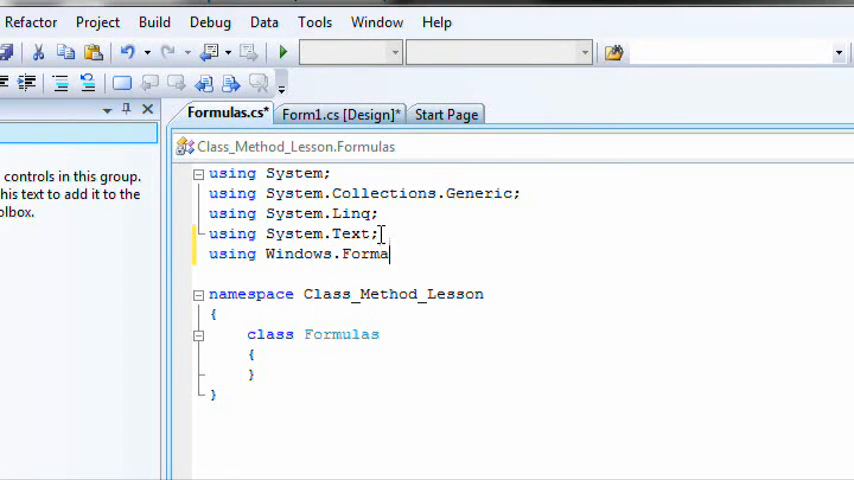
key(Backspace)
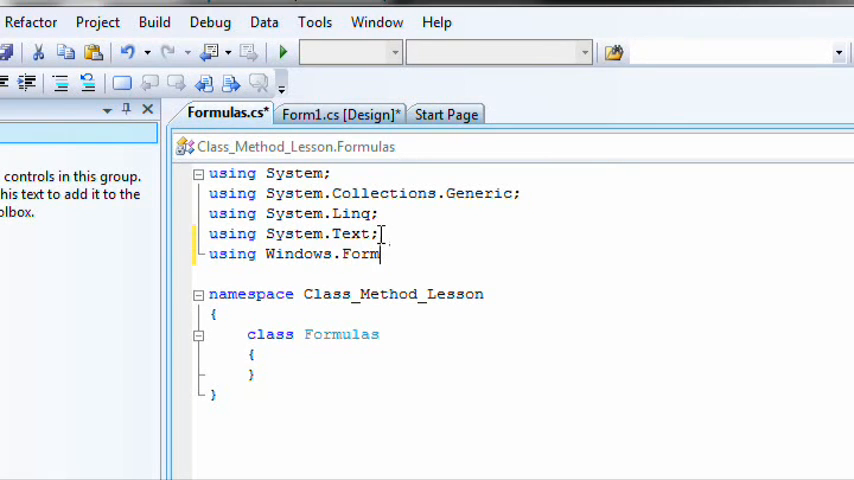
key(BackSpace)
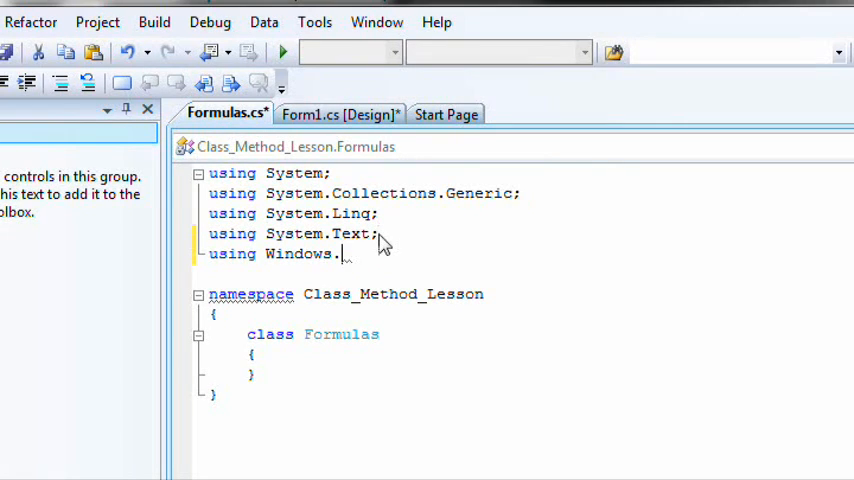
key(Backspace)
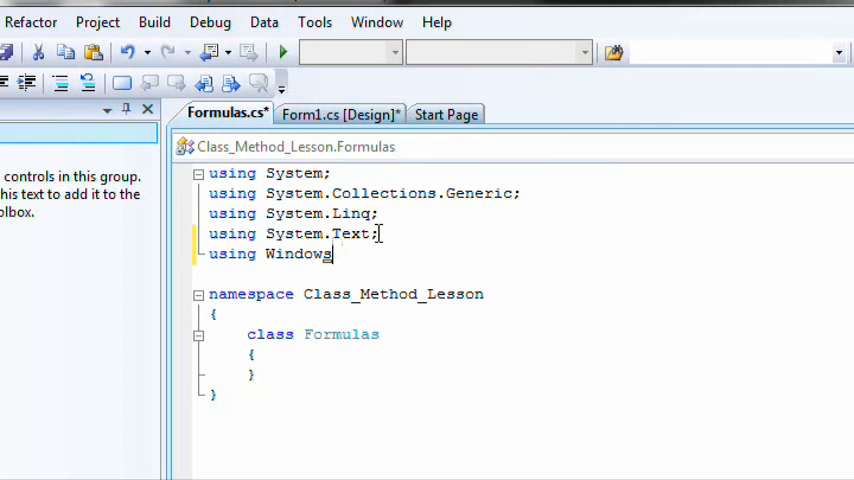
text(System.)
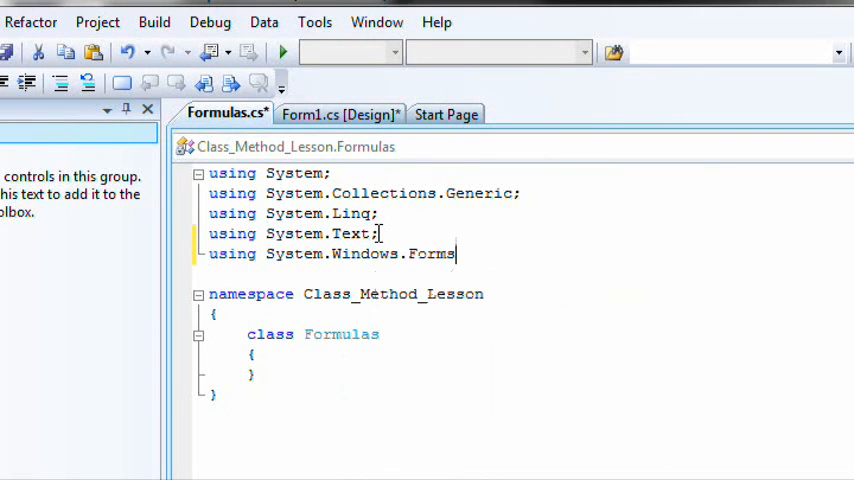
text(;)
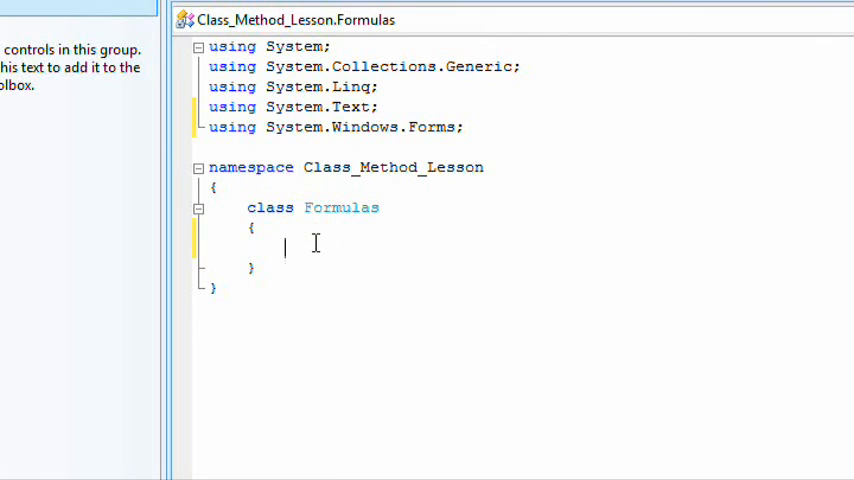
mouse_move(462, 167)
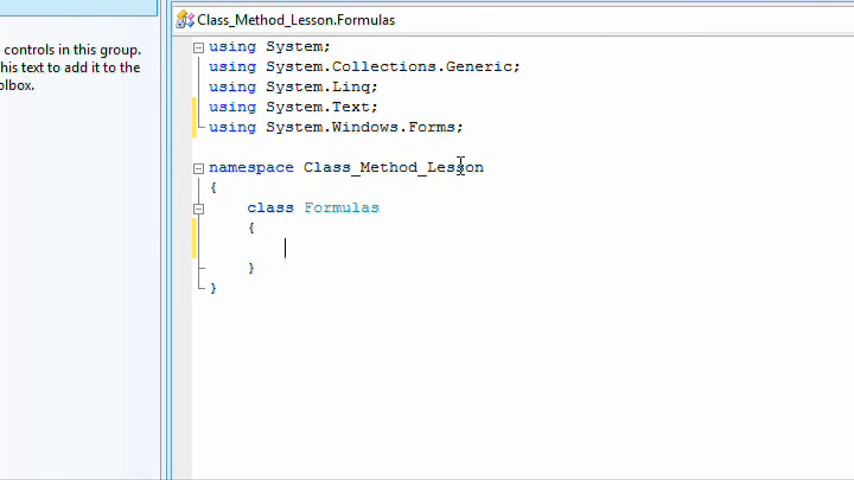
double_click(393, 167)
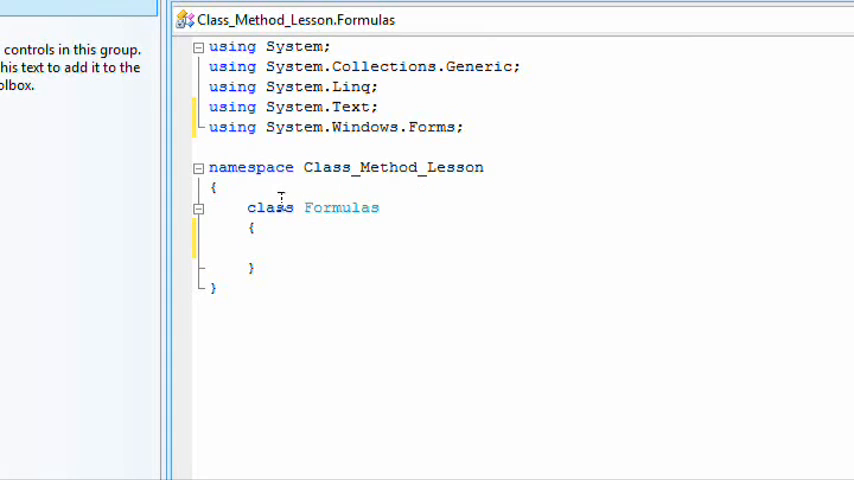
double_click(340, 207)
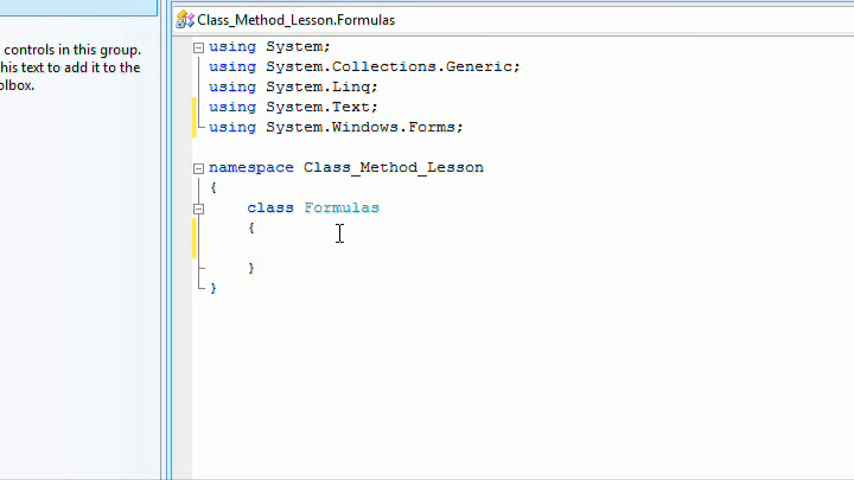
Step: Type the method header 'public static int Multiplication(int firstValue'
text(public)
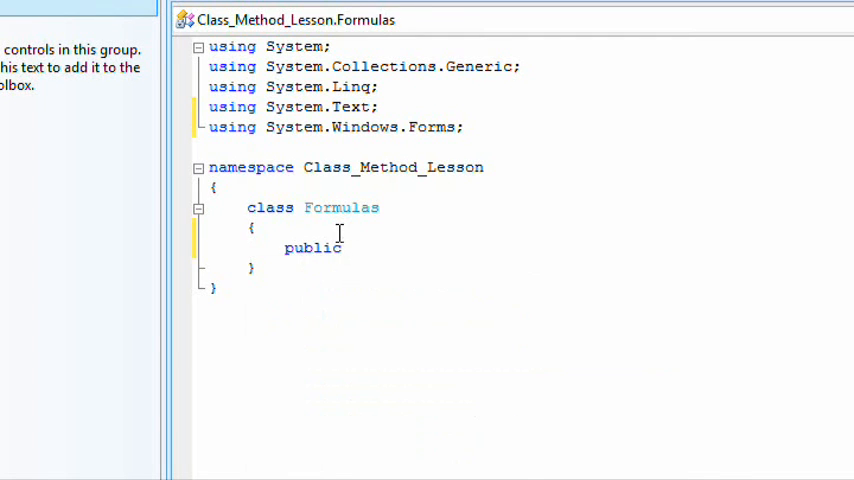
text(tatic)
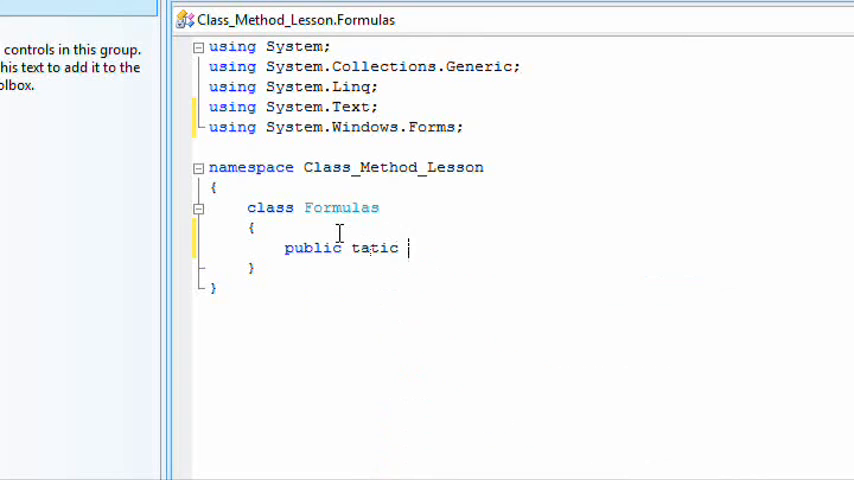
text(int)
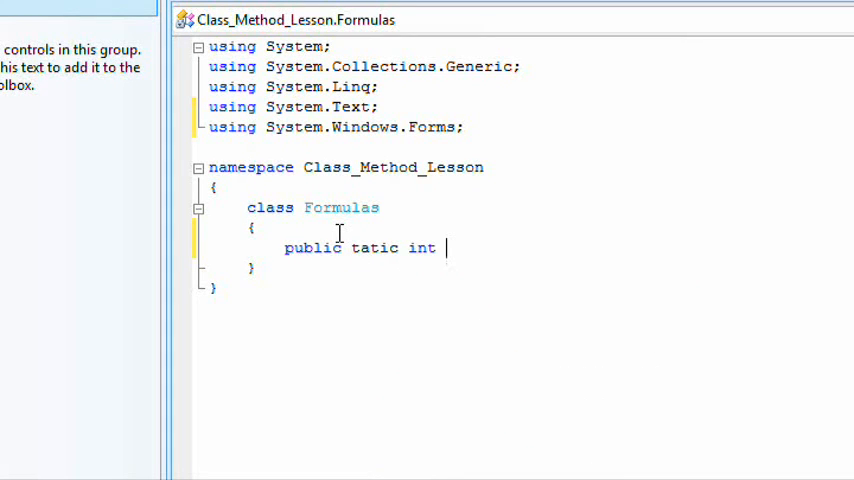
text(Multi)
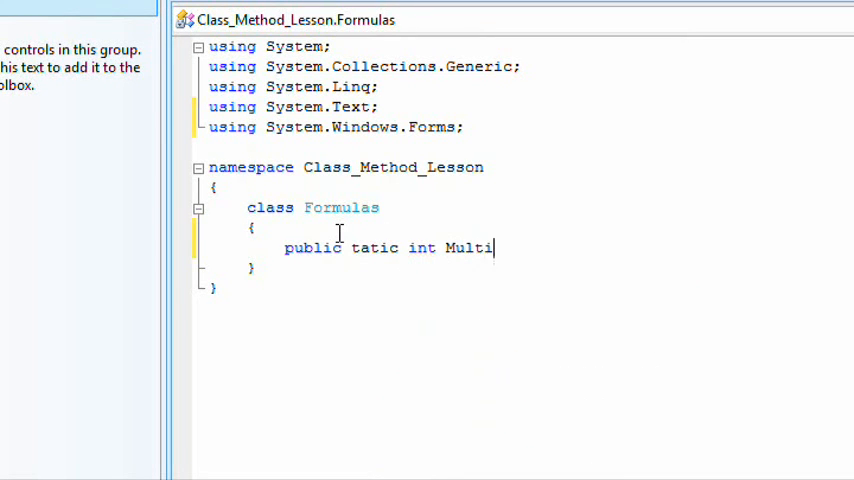
text(plicati)
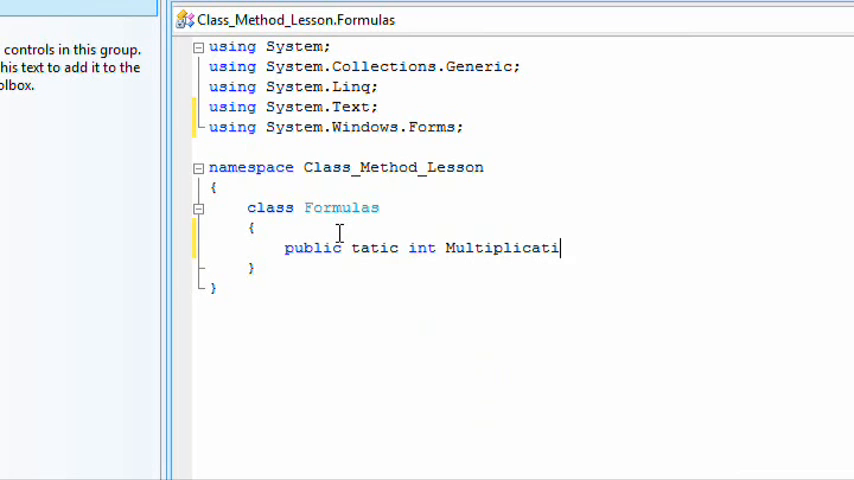
text(on)
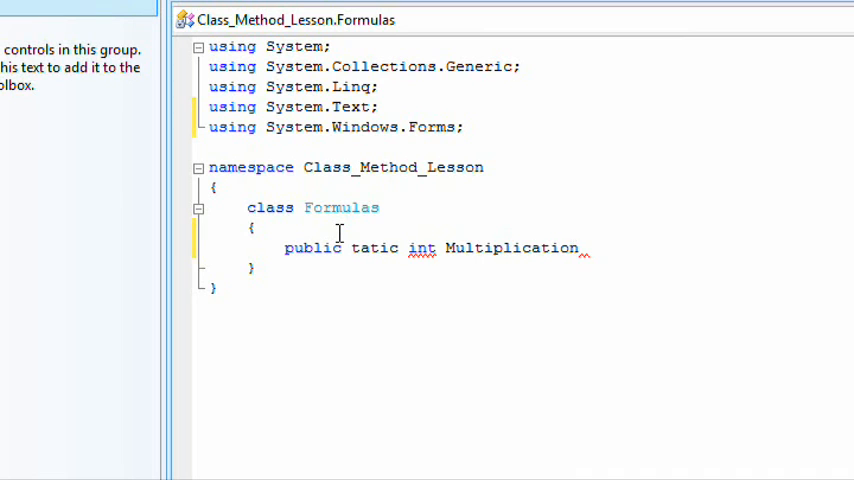
text((int)
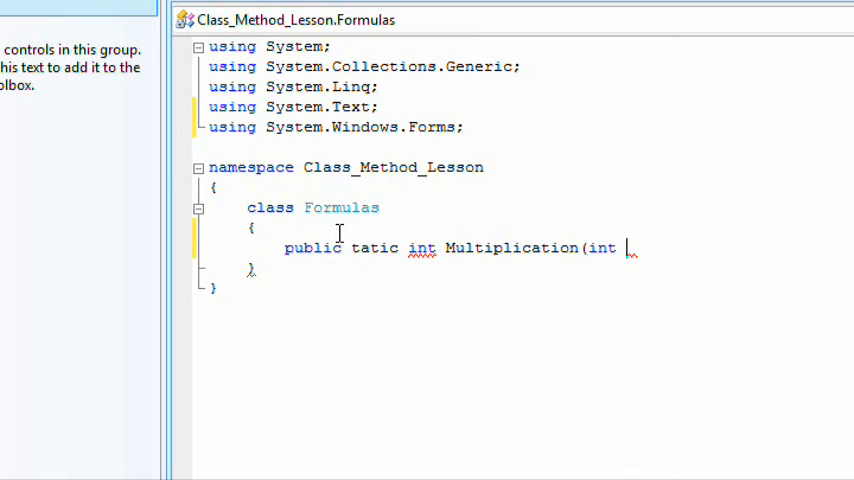
text(first)
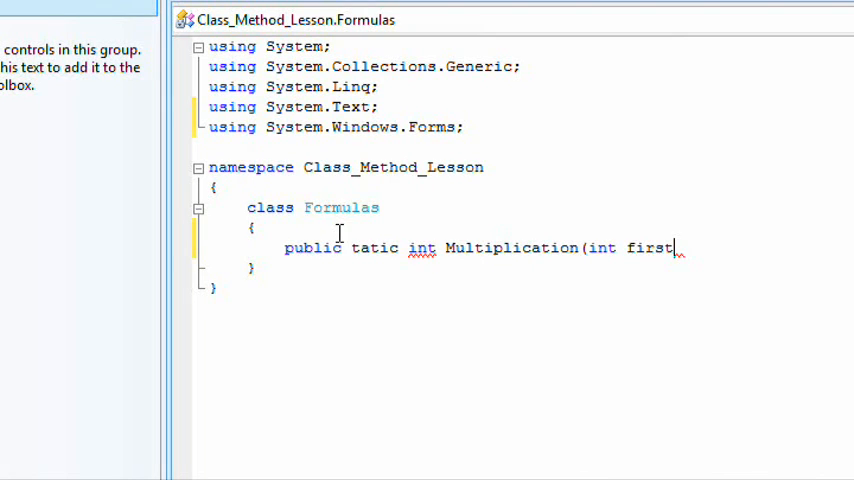
text(V)
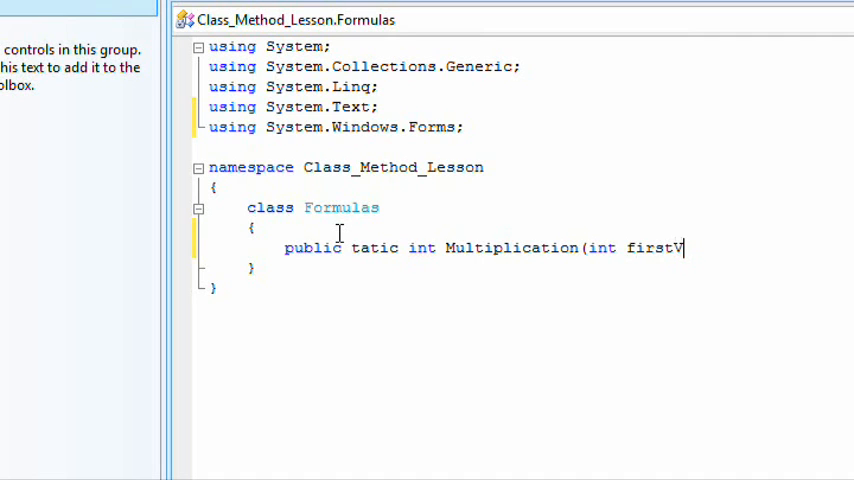
text(alue)
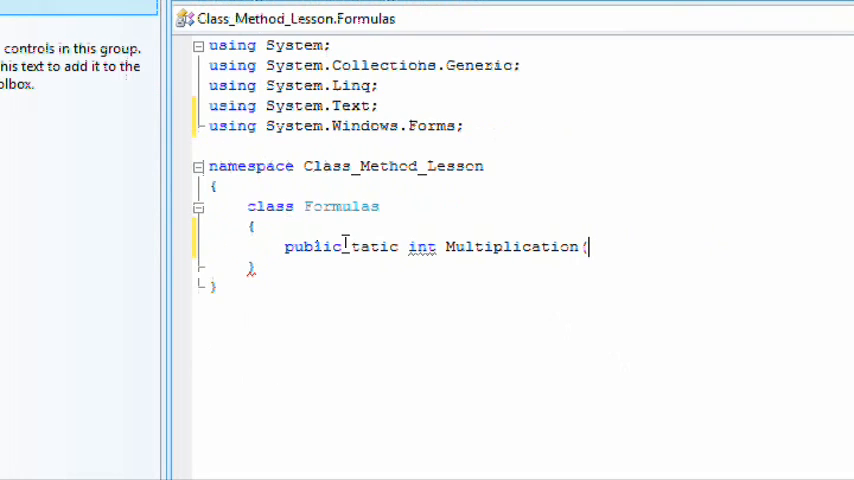
mouse_move(422, 247)
text(s)
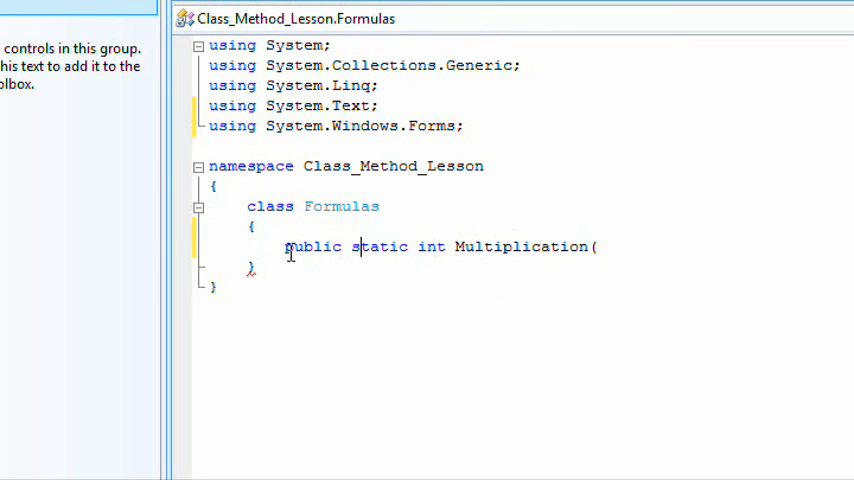
Step: Fix the declaration and complete the parameters as (int firstValue, int secondValue)
double_click(508, 247)
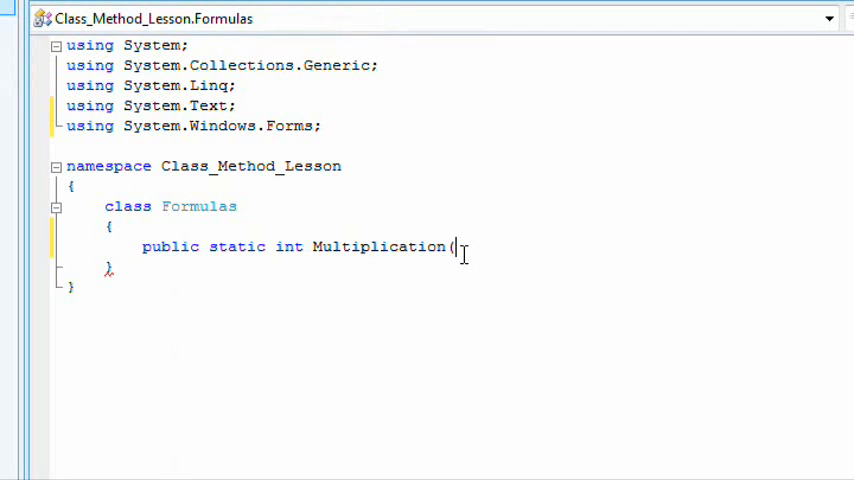
text(int)
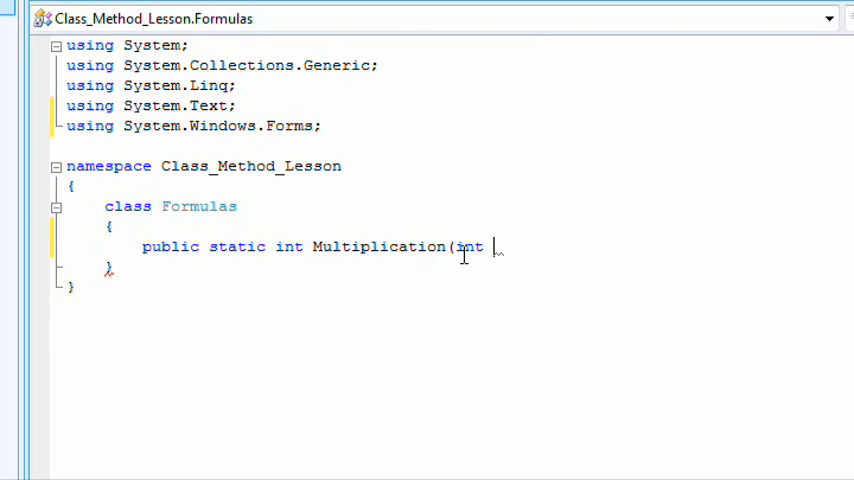
text(fi)
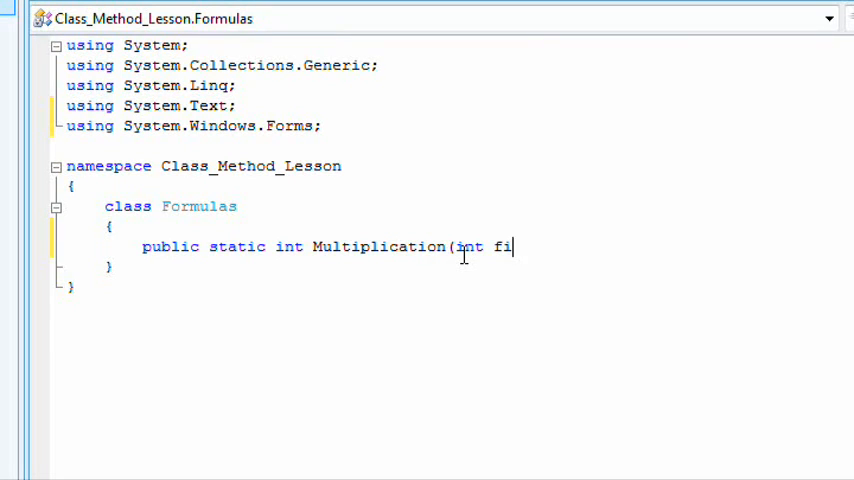
text(rstValue)
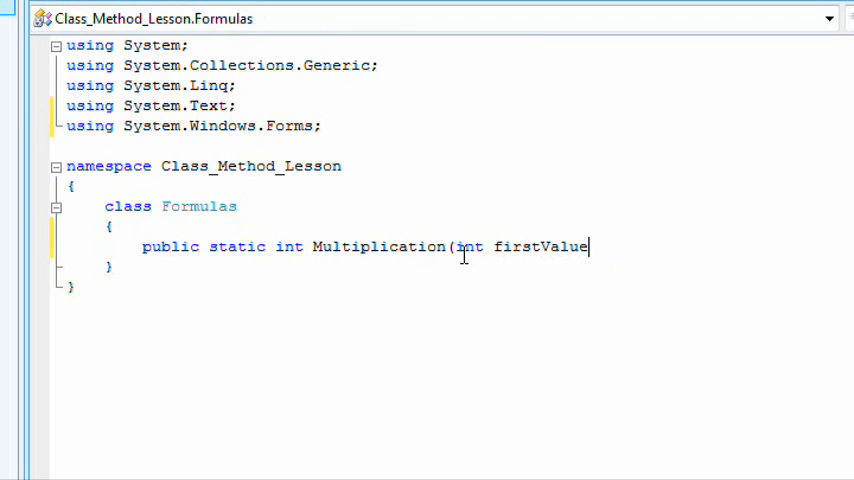
text(, s)
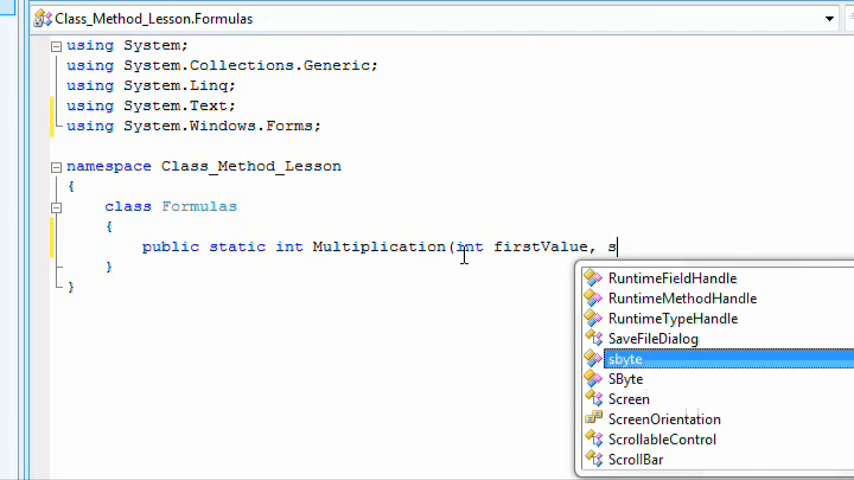
text(int)
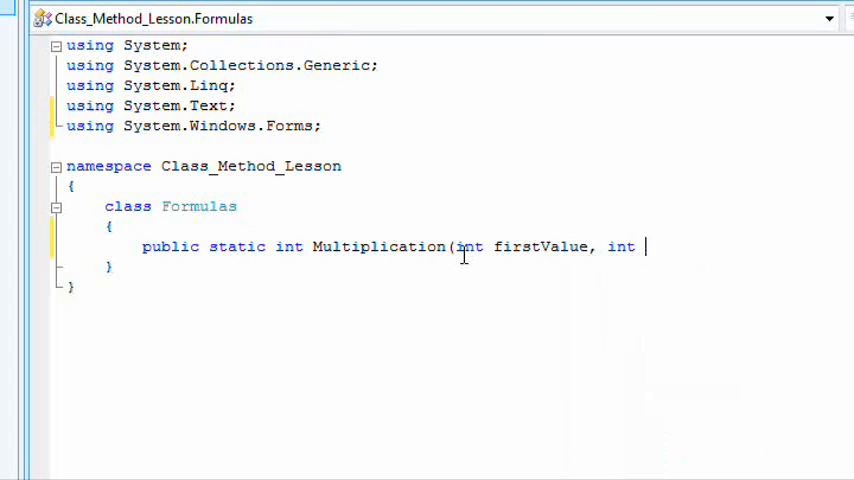
text(secondVa)
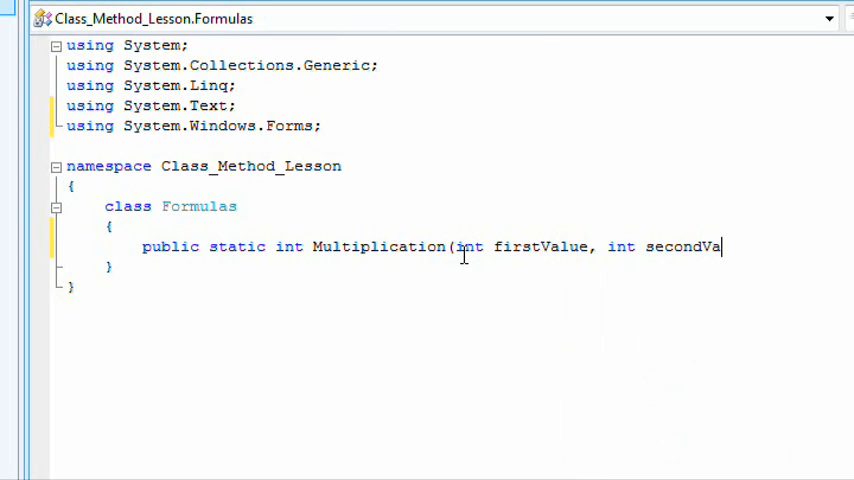
text(lue))
text({)
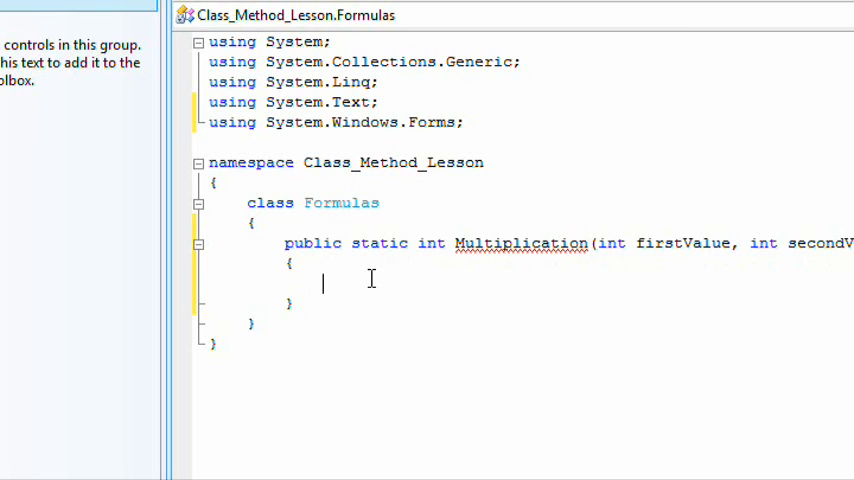
Step: Fill Multiplication's body with 'int x = firstValue * secondValue;' followed by 'return x;'
text(int)
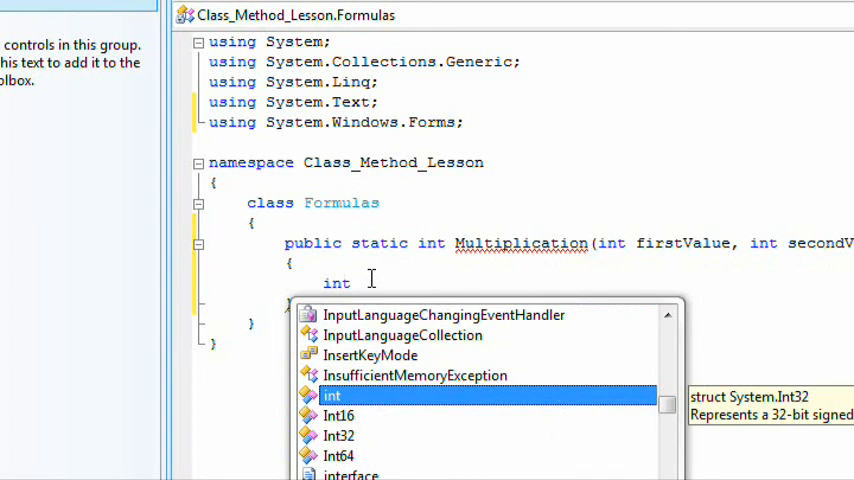
text(x)
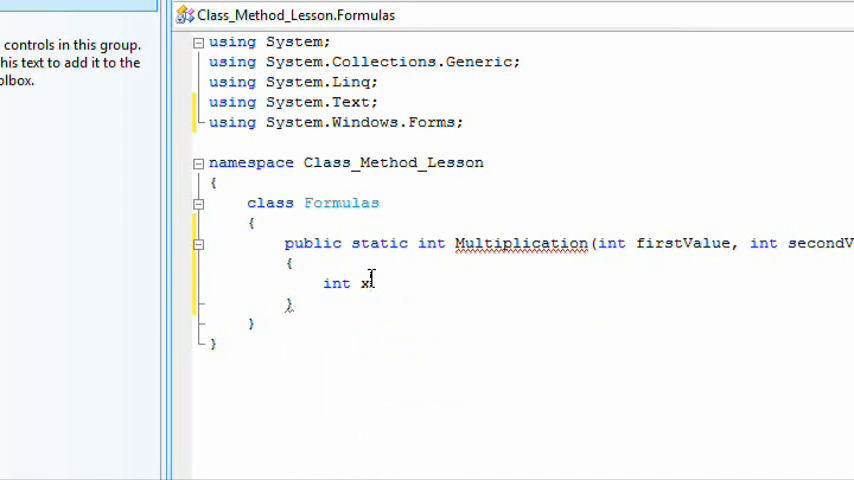
text(=)
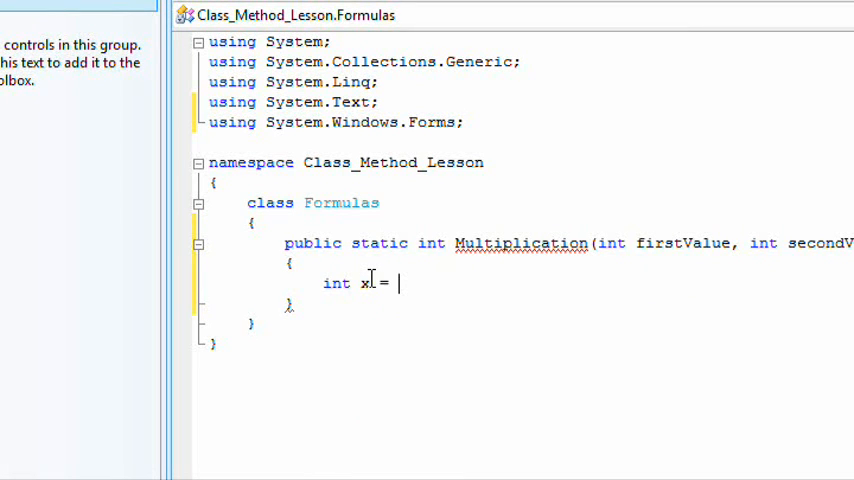
text(firstValue)
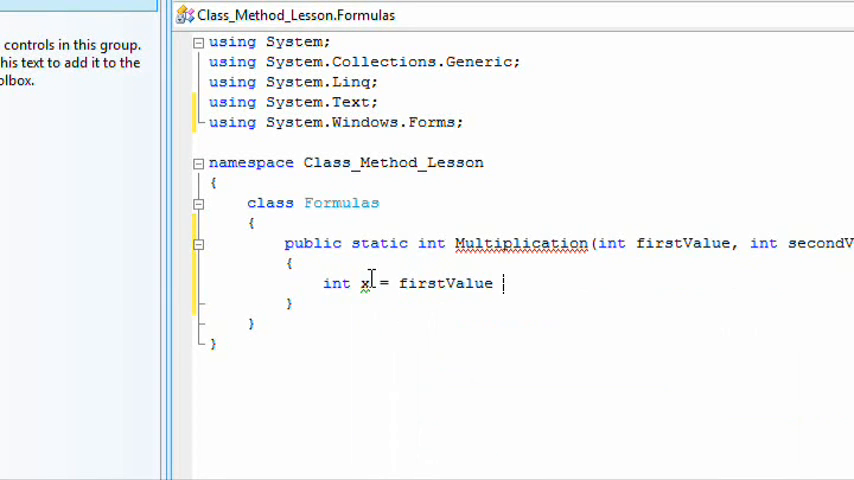
text(* secondValue;)
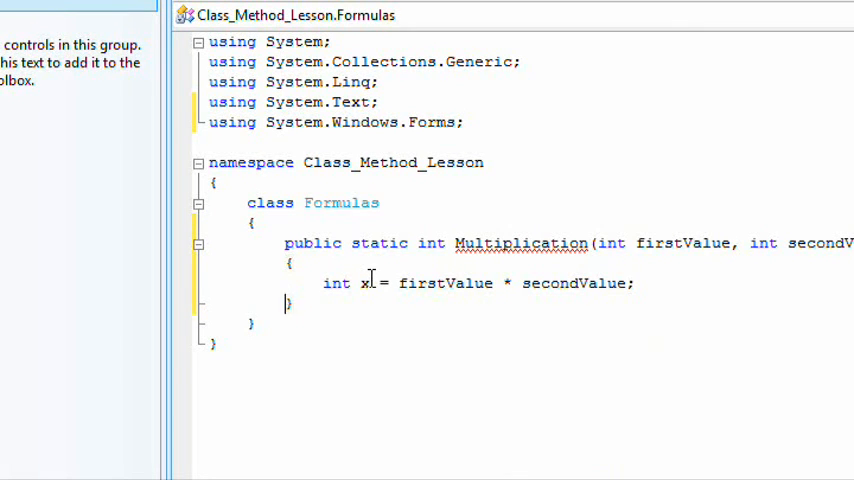
key(Return)
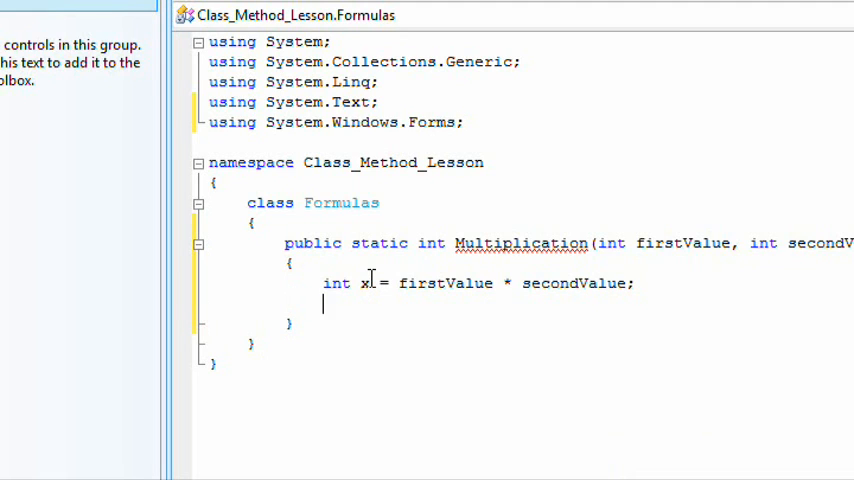
text(return x;)
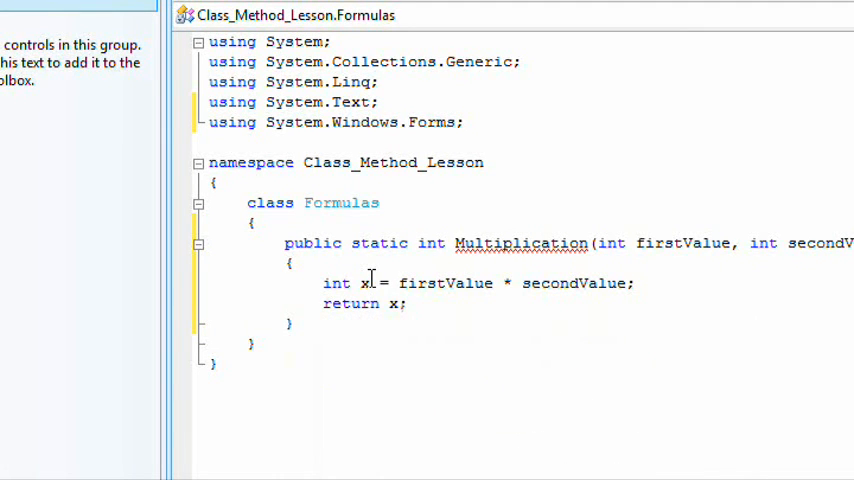
mouse_move(510, 240)
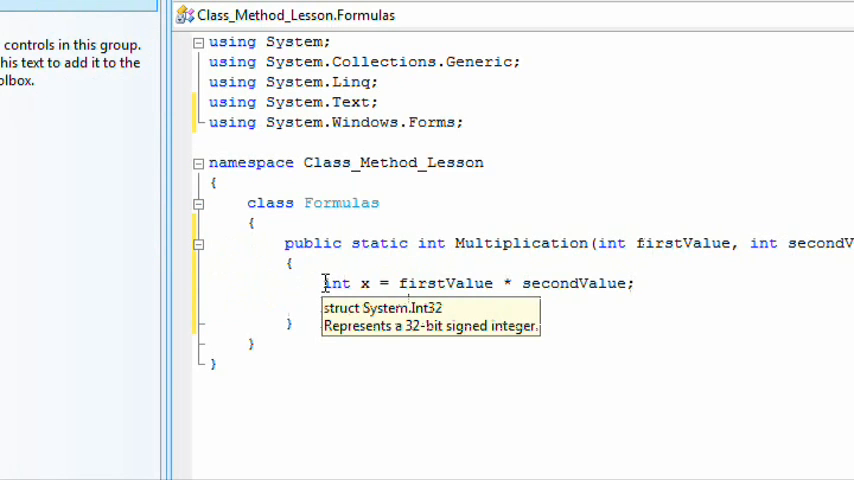
text(return x;)
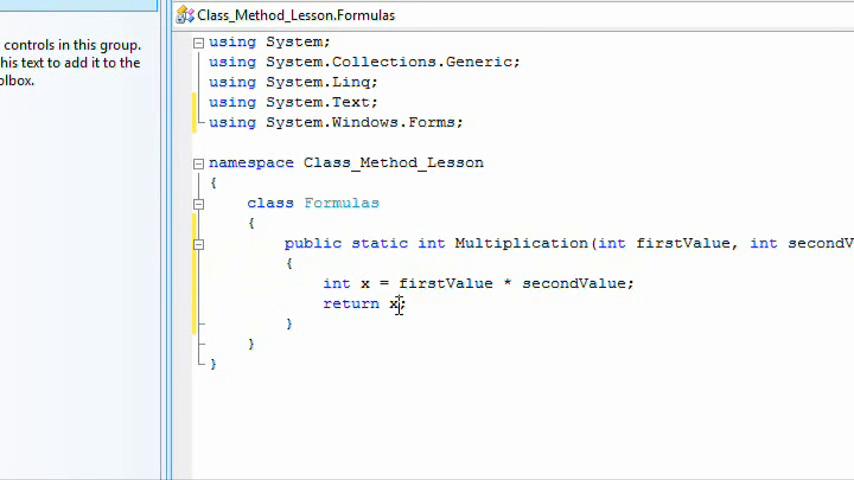
double_click(431, 243)
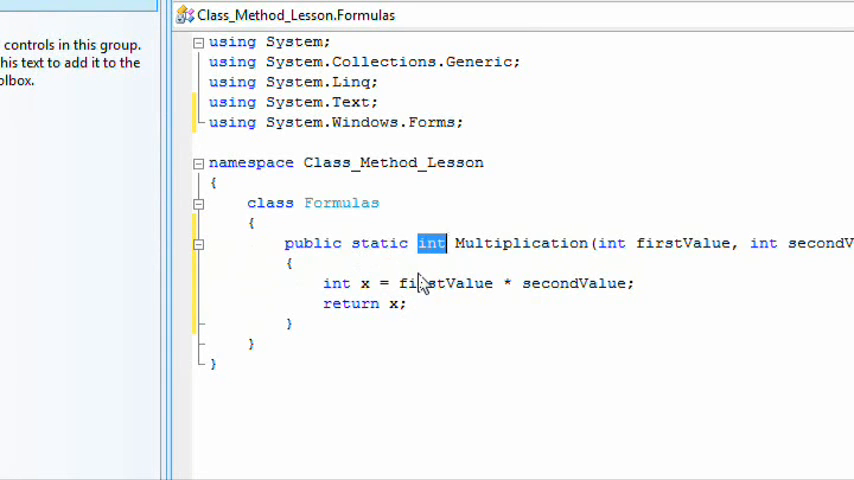
scroll(down, 3)
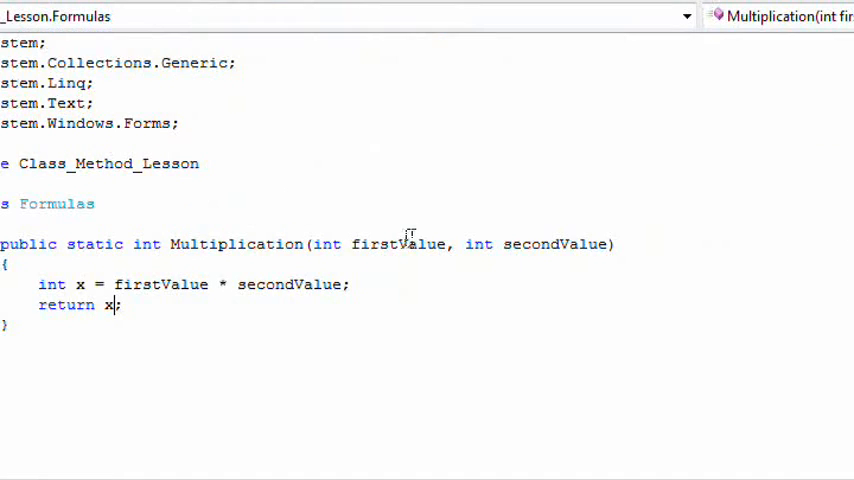
mouse_move(583, 253)
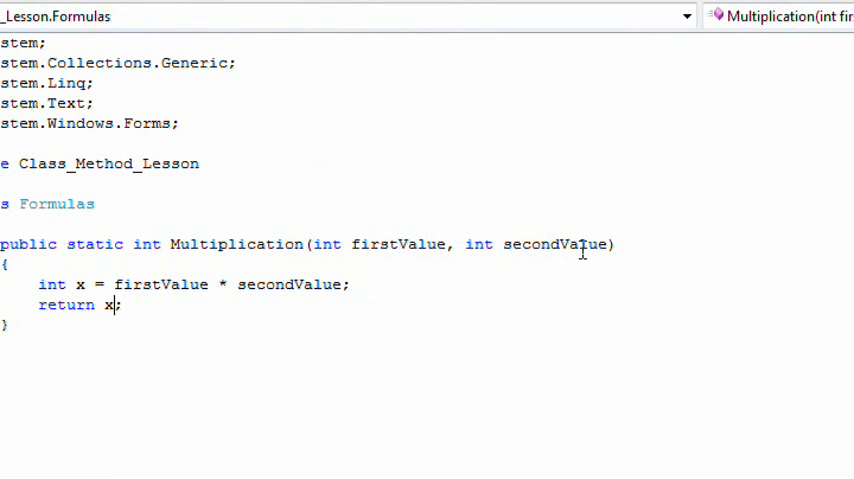
mouse_move(405, 237)
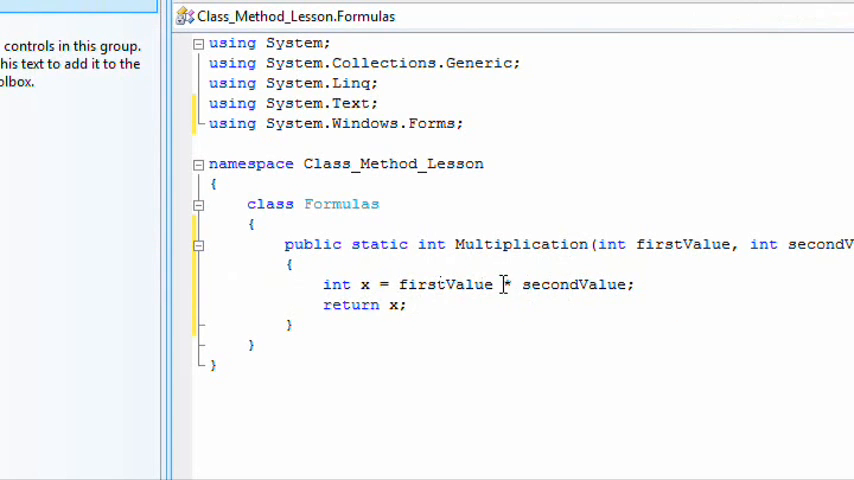
click(366, 285)
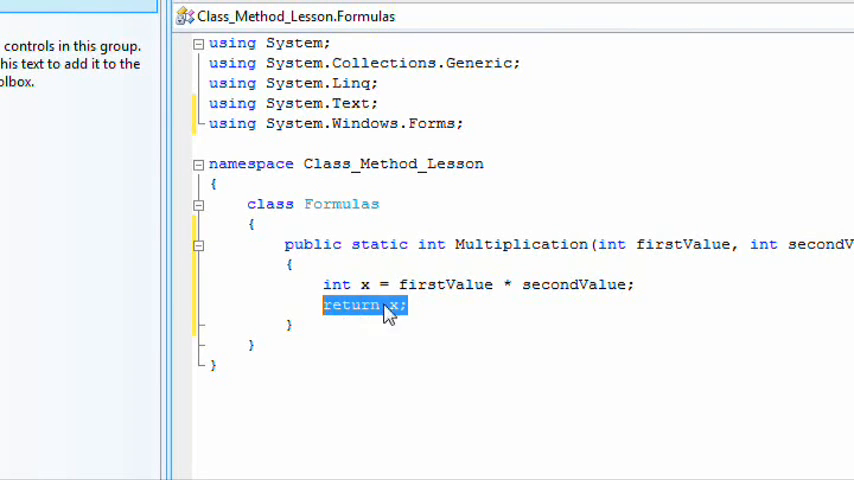
click(423, 315)
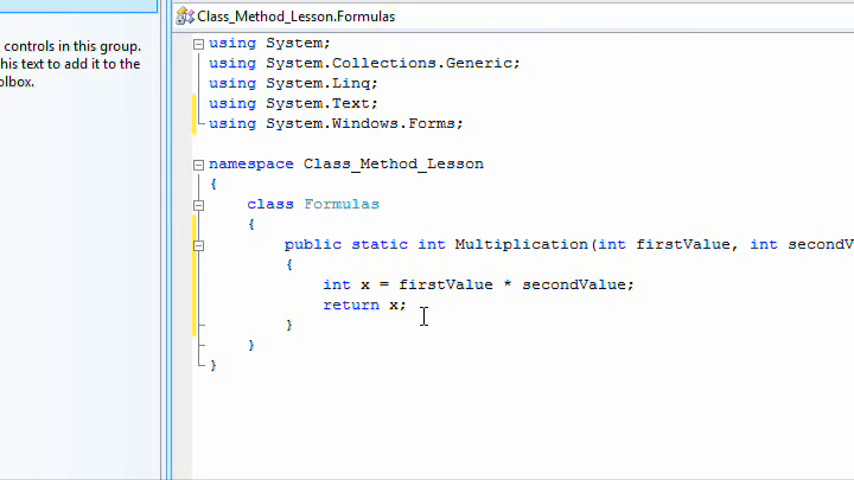